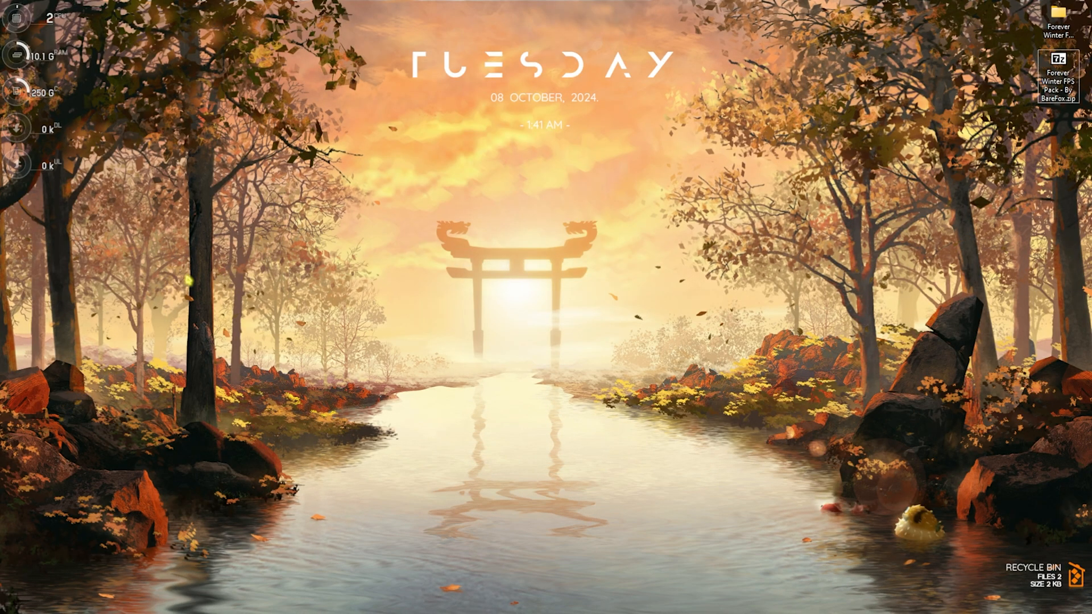
# Open Settings' Gaming section and switch off 'Allow your controller to open Game Bar'
pyautogui.click(432, 601)
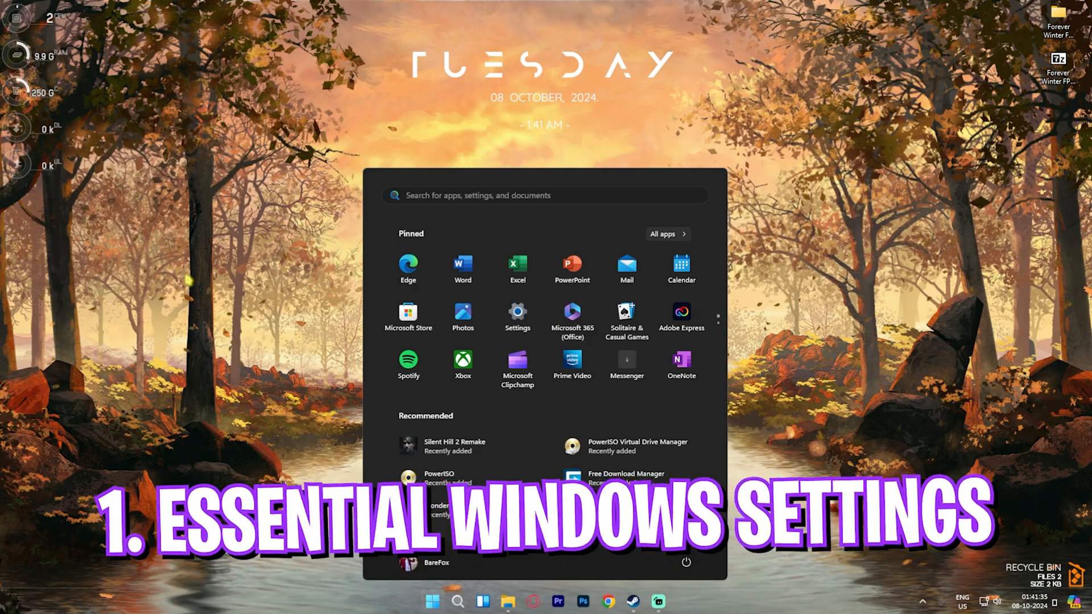
pyautogui.click(517, 313)
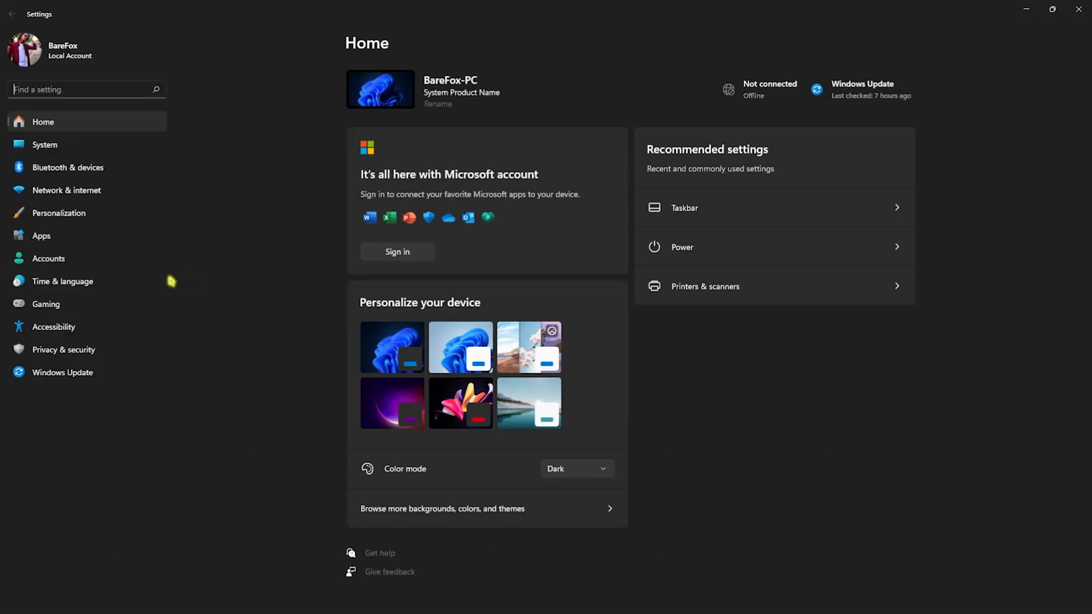
pyautogui.click(46, 304)
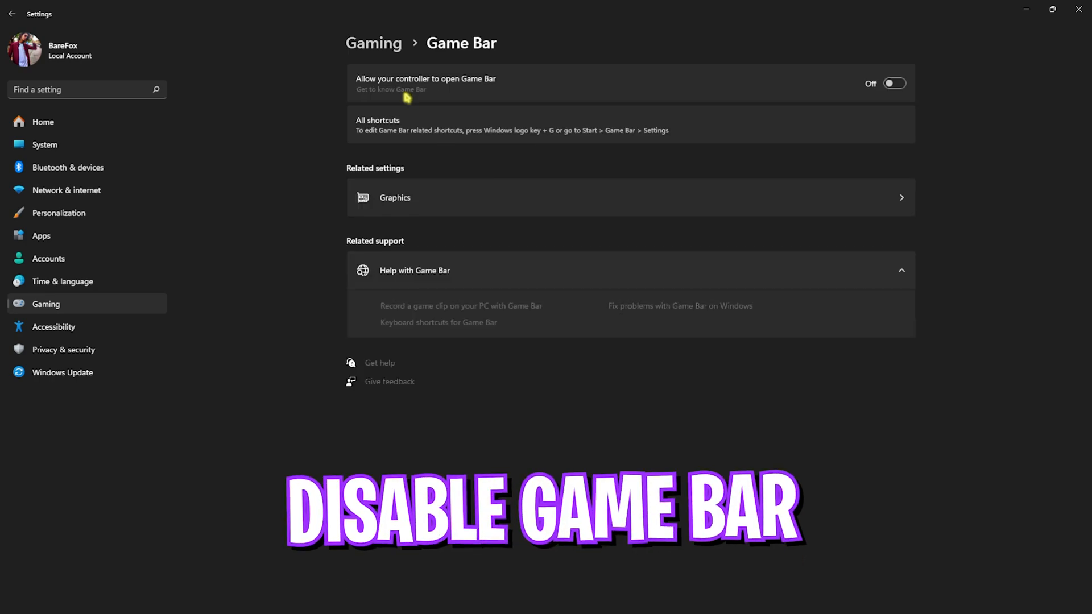
pyautogui.moveTo(839, 99)
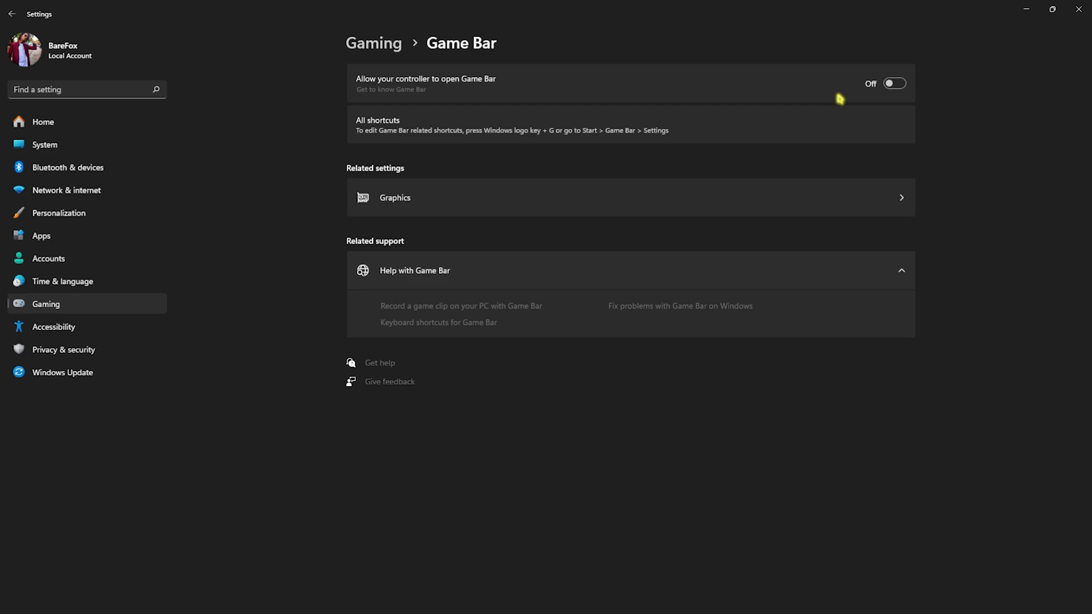
pyautogui.click(11, 14)
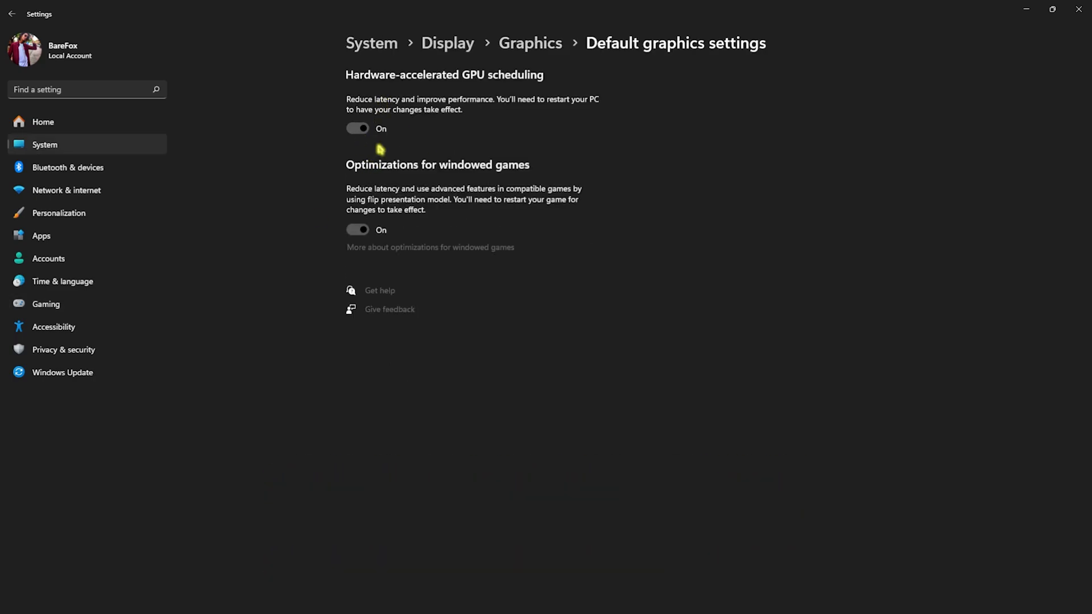
pyautogui.moveTo(379, 146)
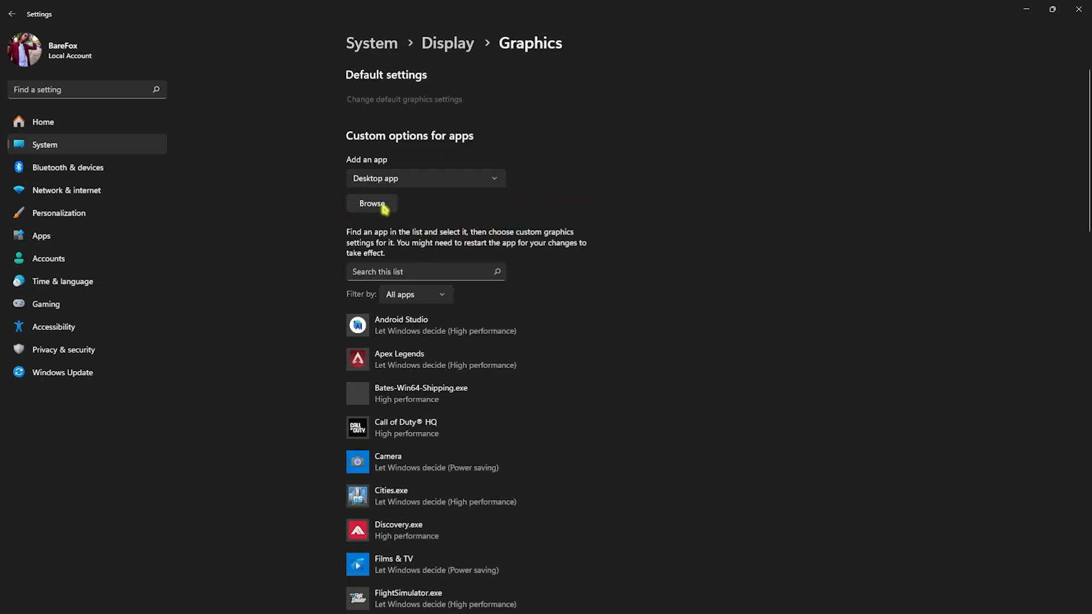
# Add ForeverWinter-Win64-Shipping.exe to the graphics app list with High performance preference
pyautogui.click(372, 204)
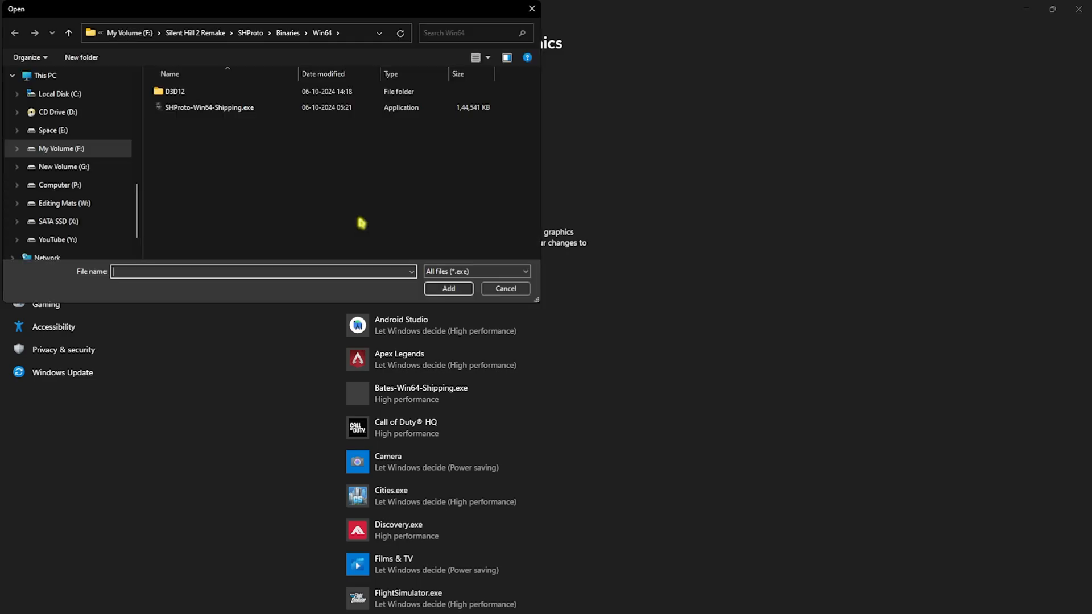
pyautogui.click(59, 221)
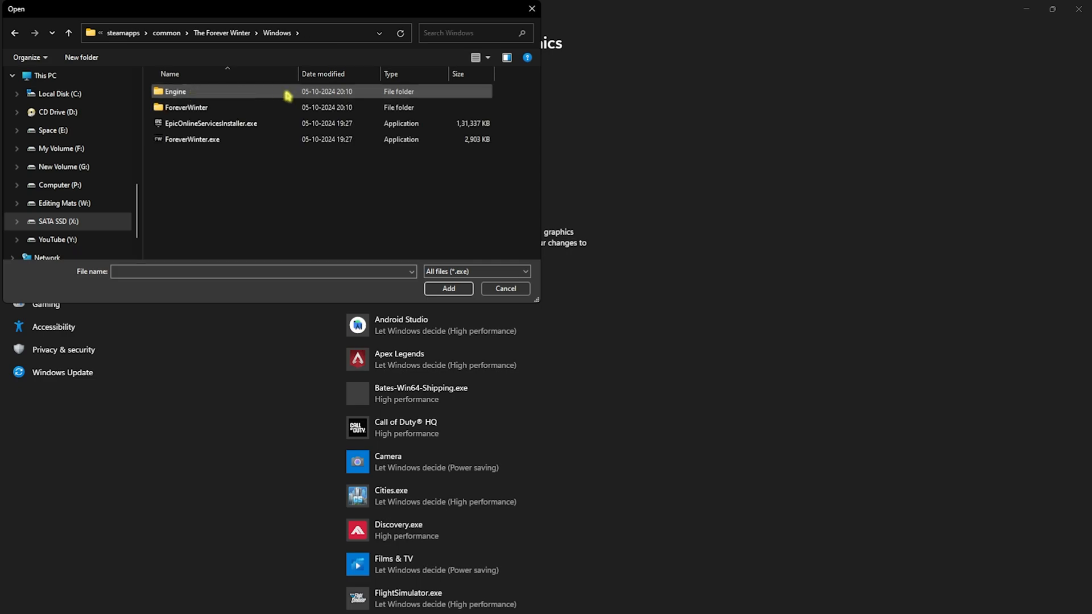
pyautogui.doubleClick(186, 107)
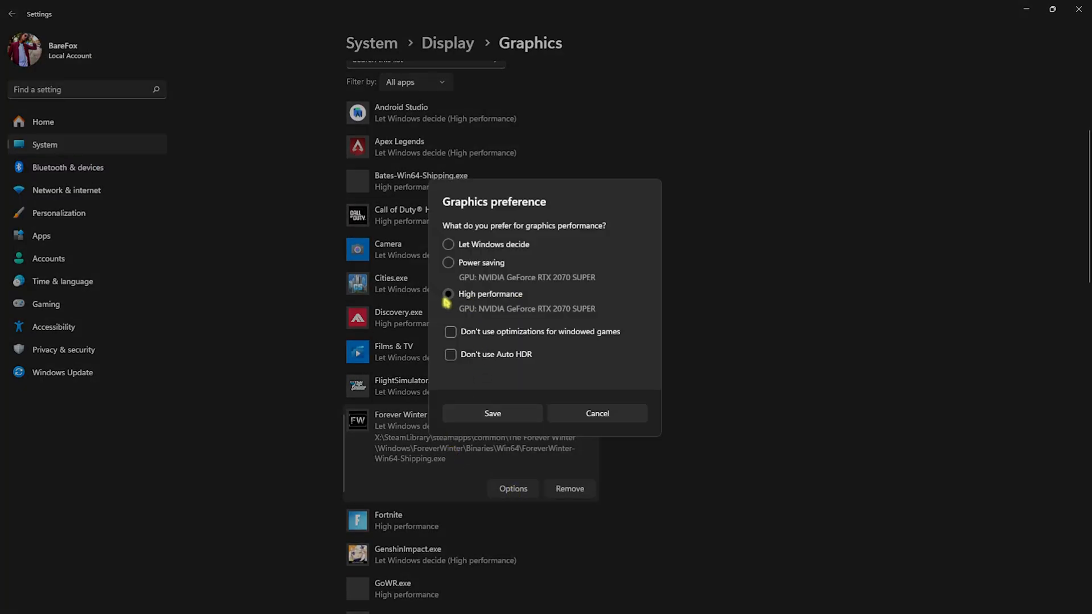
pyautogui.click(492, 413)
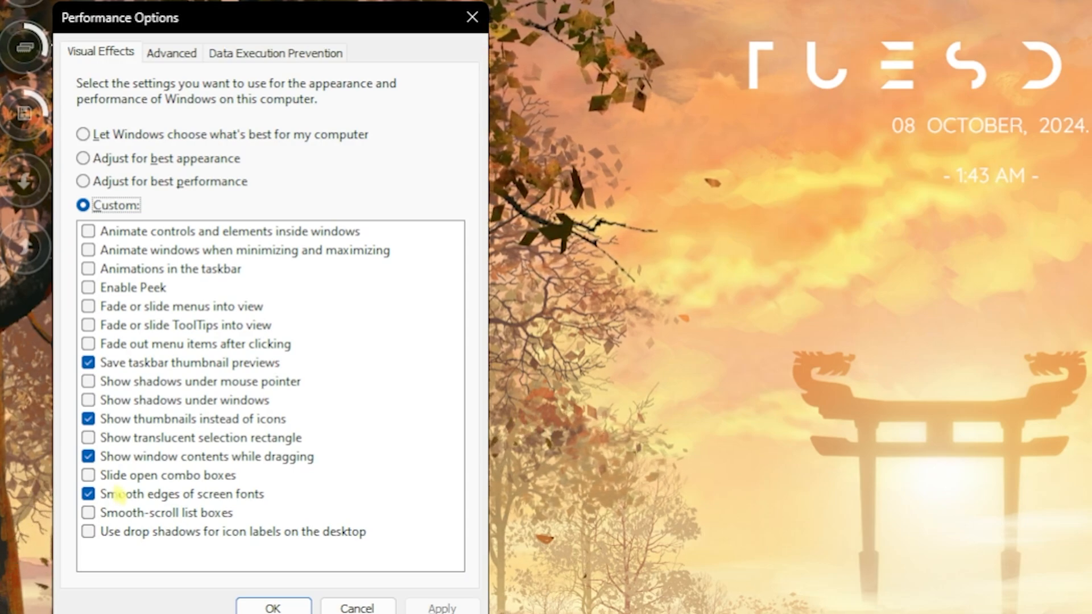
# View Performance Options' Advanced tab, with processor scheduling favouring Programs
pyautogui.click(170, 53)
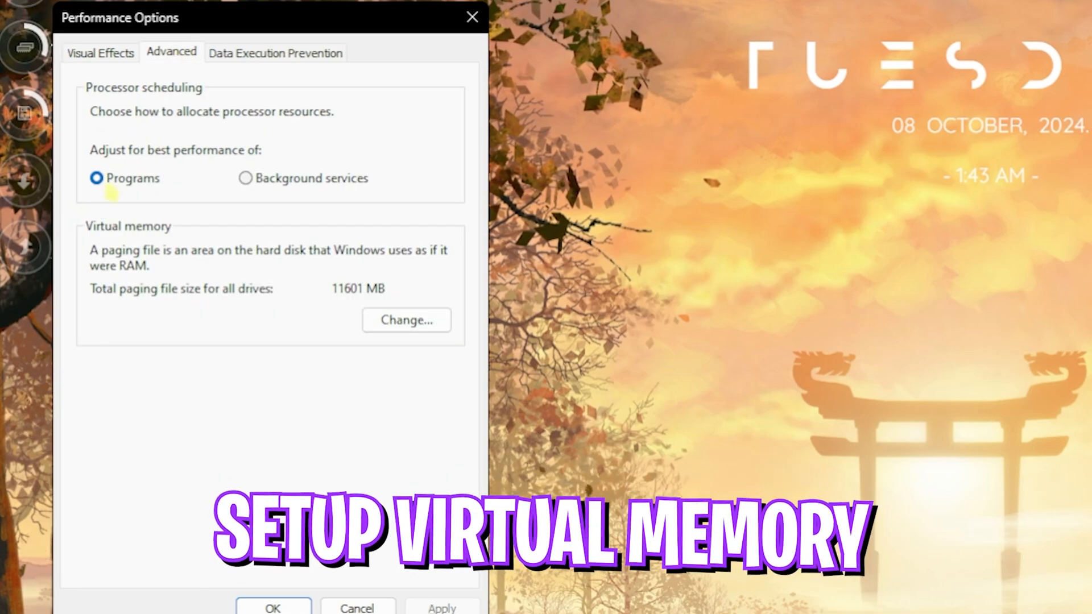
pyautogui.moveTo(406, 320)
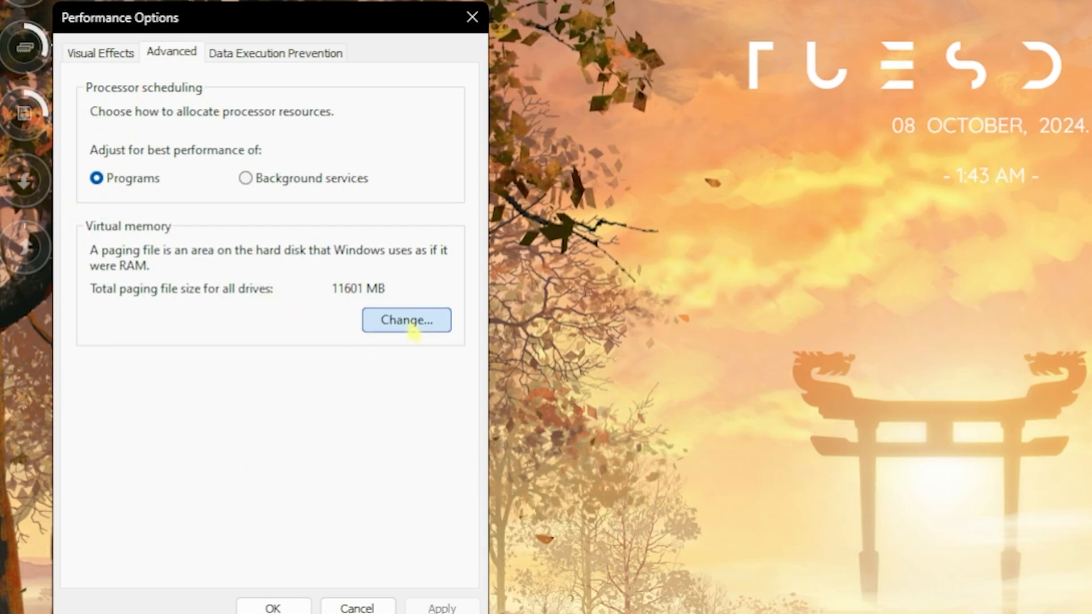
# Set a custom 1361–16384 MB paging file on drive C:, working out sizes in Calculator
pyautogui.click(406, 319)
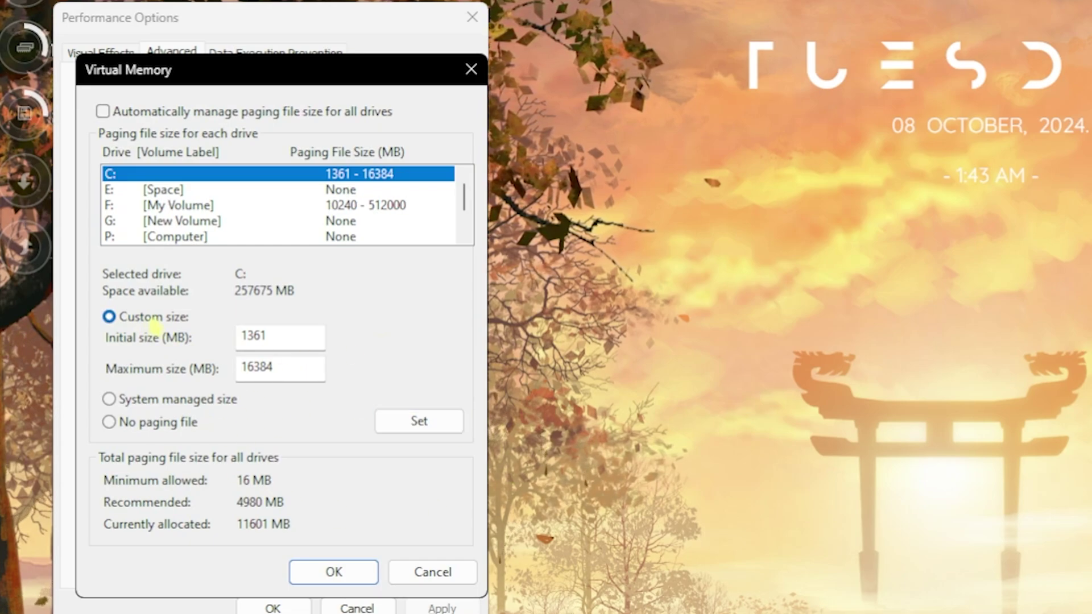
pyautogui.tripleClick(279, 335)
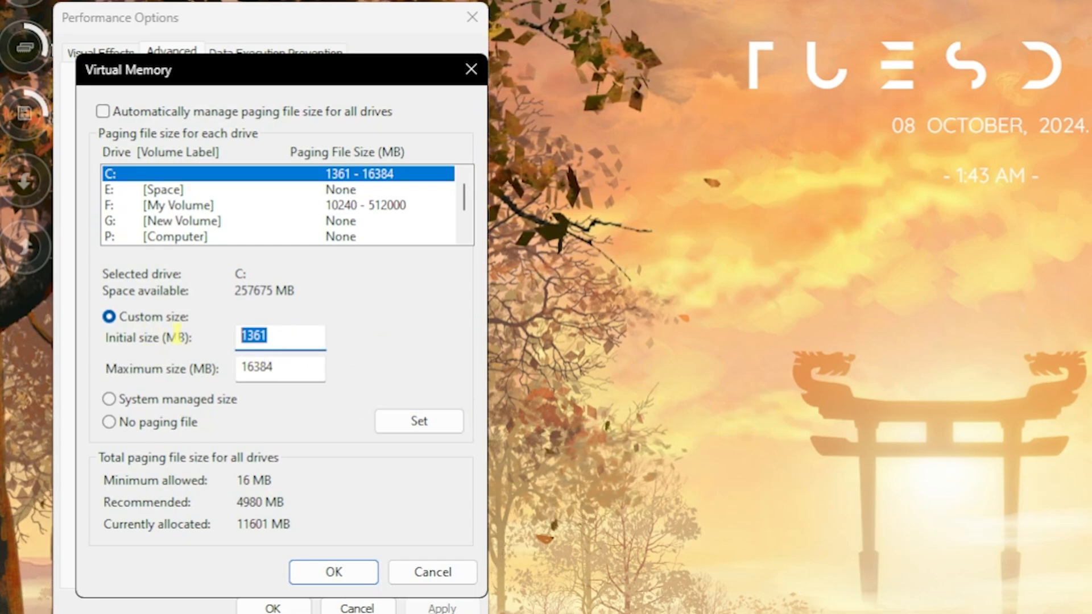
pyautogui.click(280, 335)
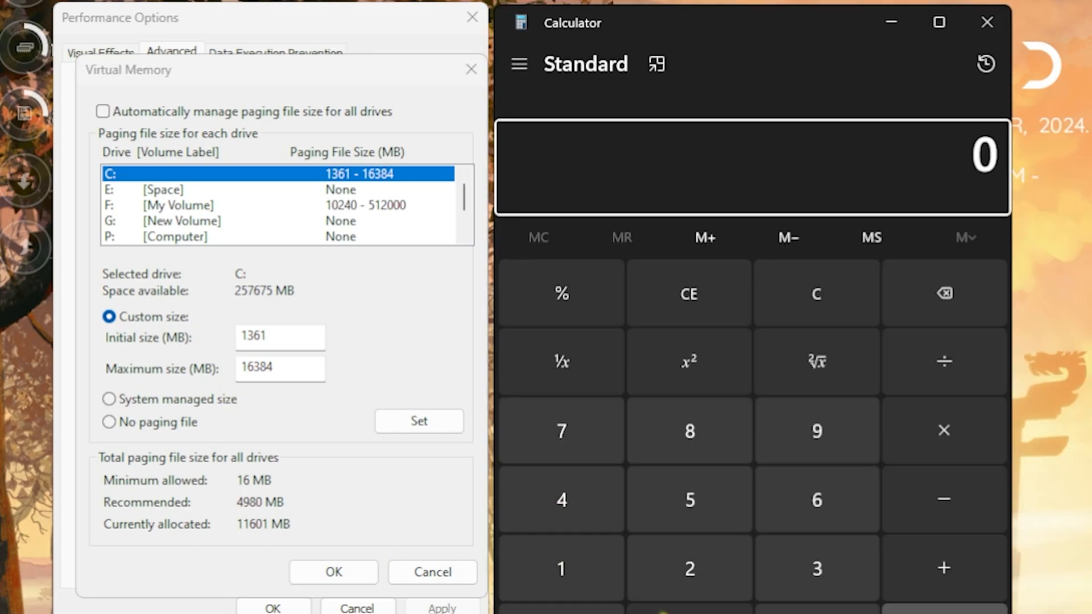
pyautogui.click(561, 568)
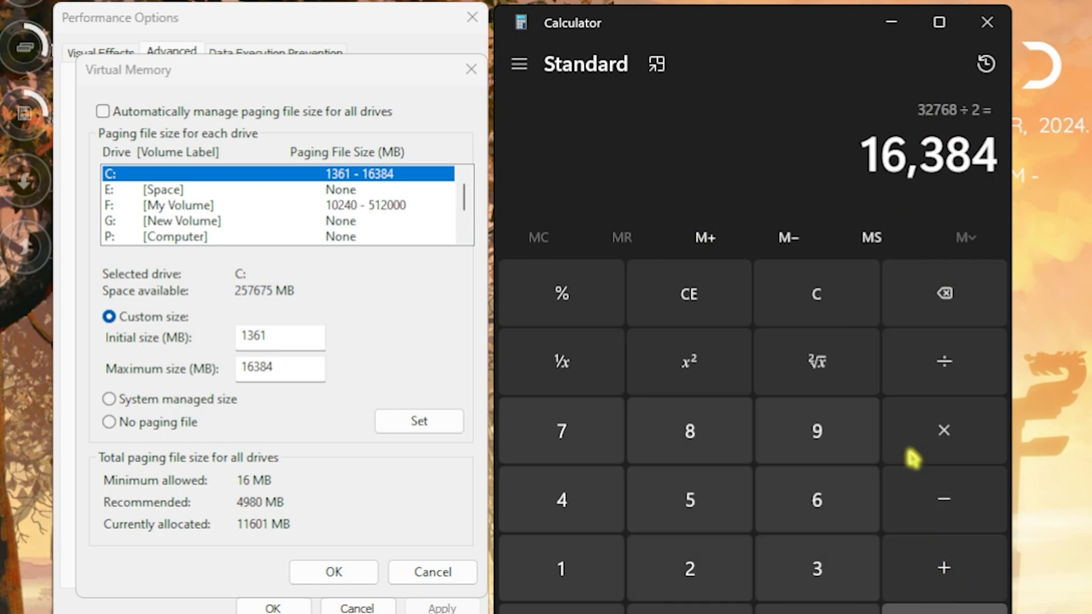
pyautogui.click(279, 367)
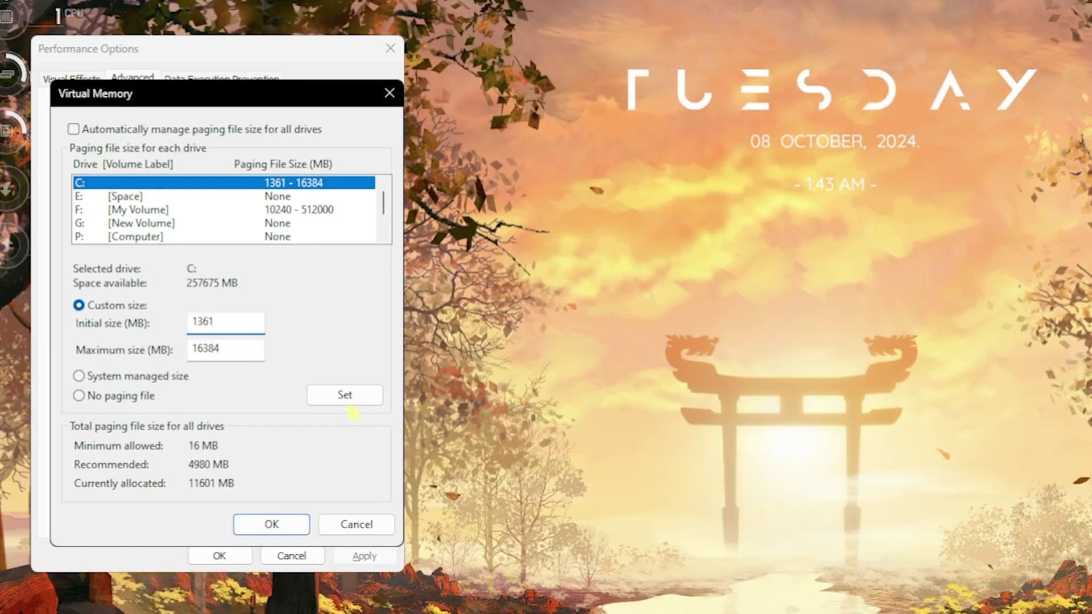
pyautogui.click(270, 524)
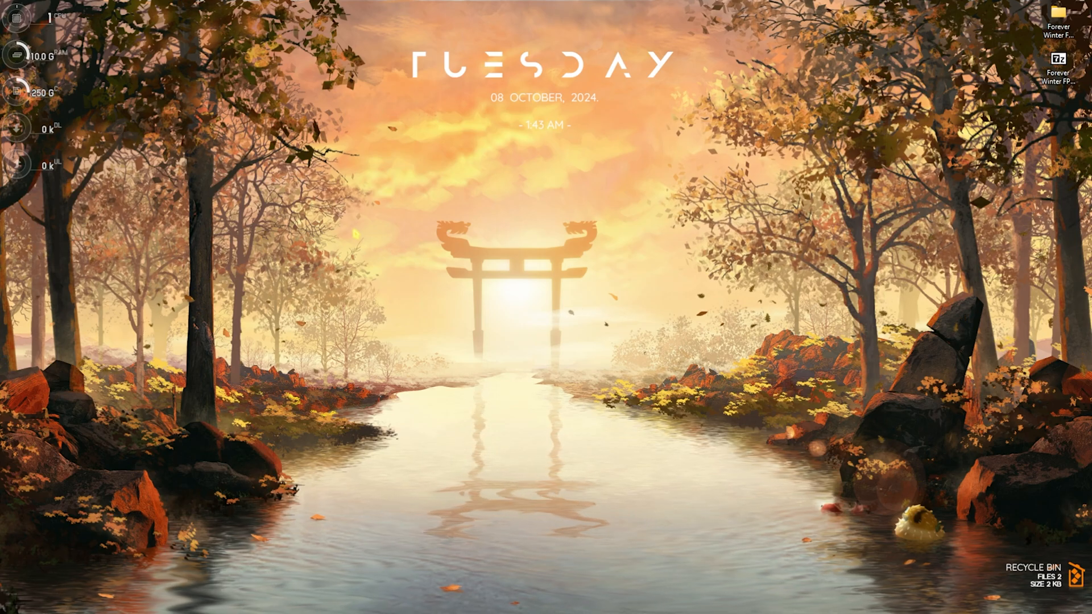
# Create a described restore point via 'create a restore point', then close System Properties
pyautogui.write('create a restore point')
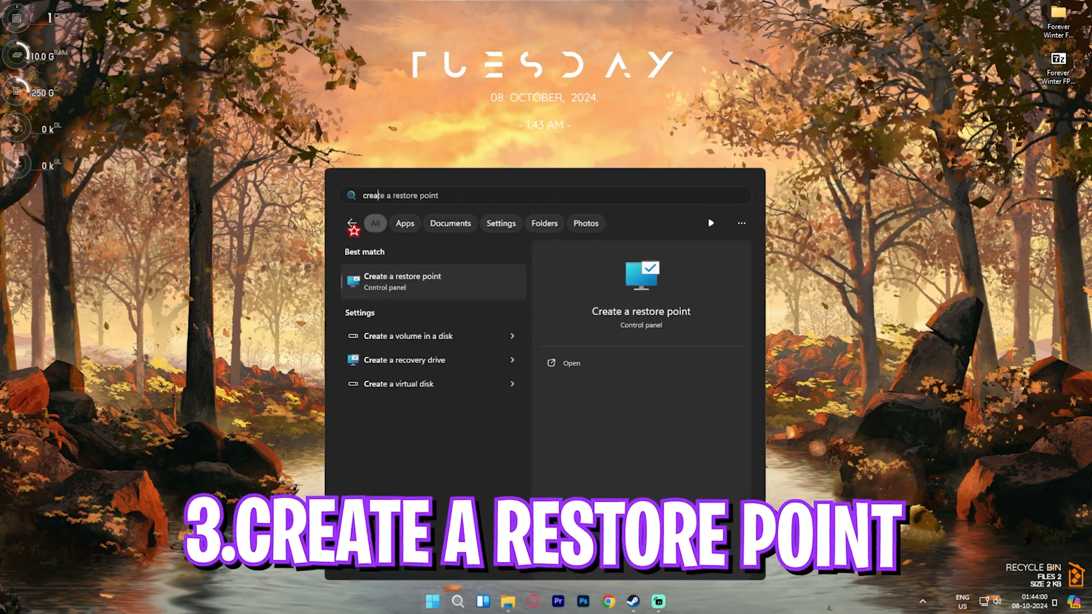
pyautogui.click(402, 282)
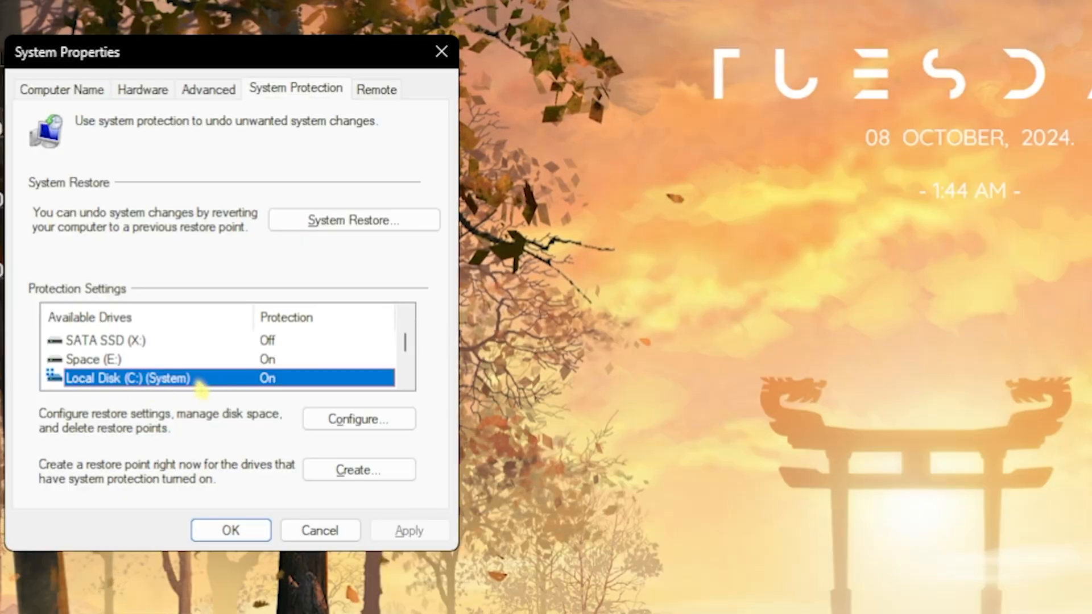
pyautogui.click(357, 469)
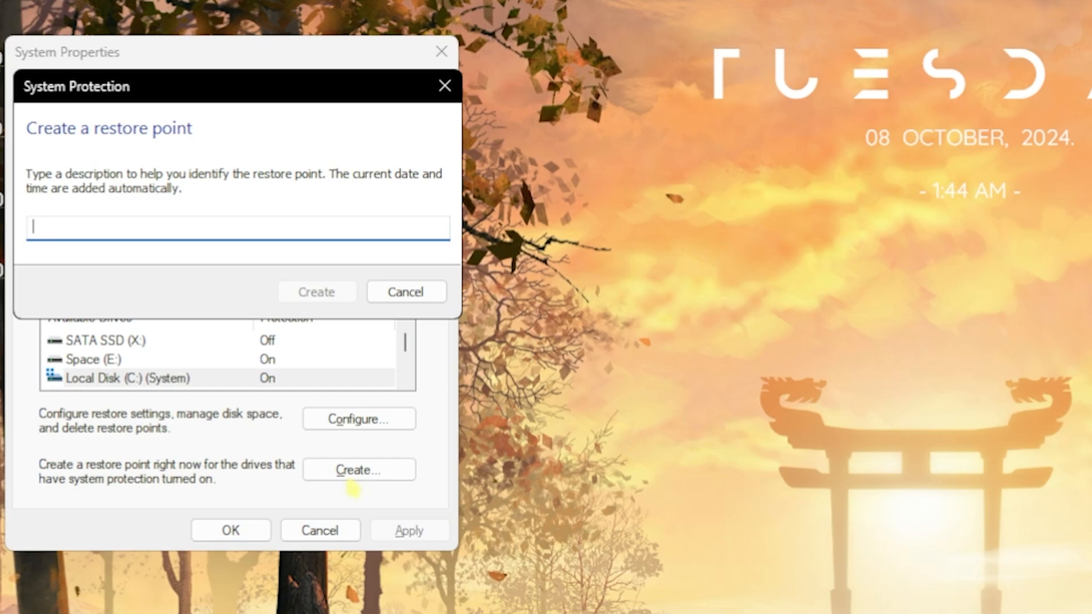
pyautogui.click(316, 292)
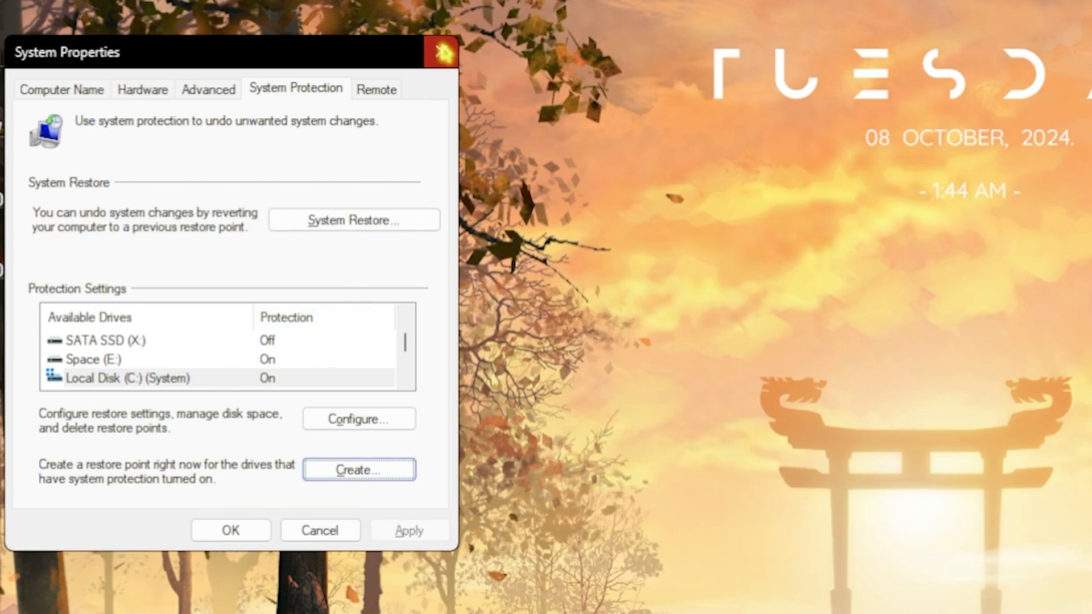
pyautogui.click(442, 51)
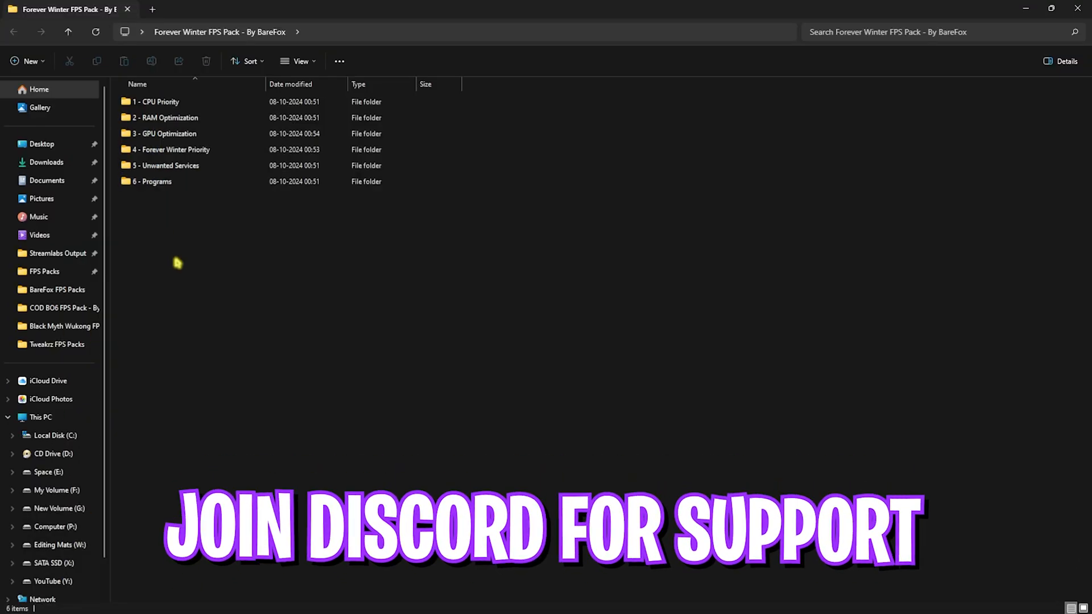
# Browse into the 1 - CPU Priority folder and its AMD subfolder
pyautogui.doubleClick(155, 102)
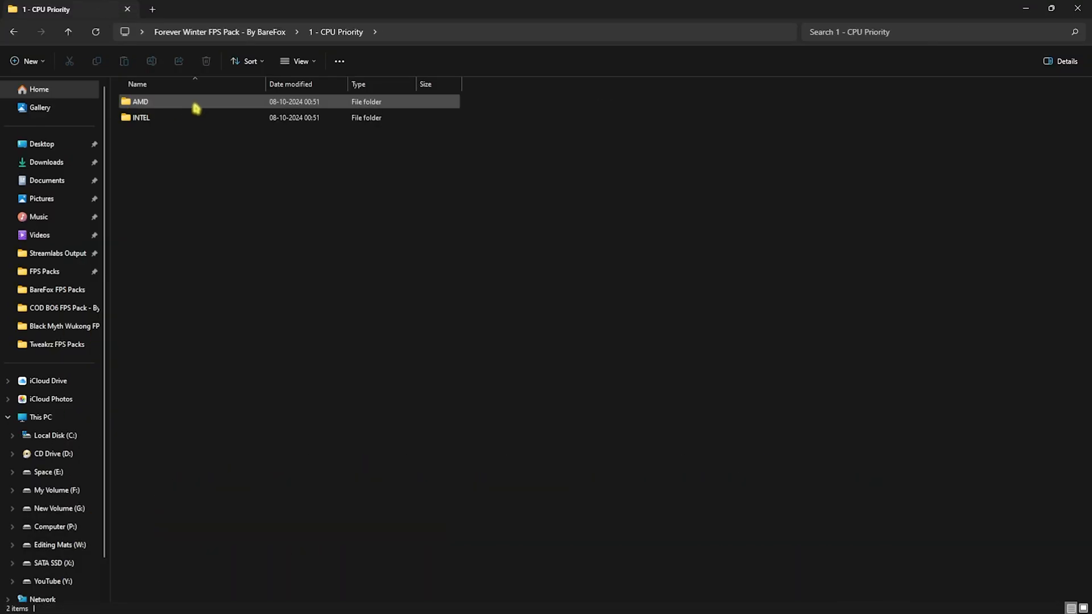
pyautogui.doubleClick(140, 102)
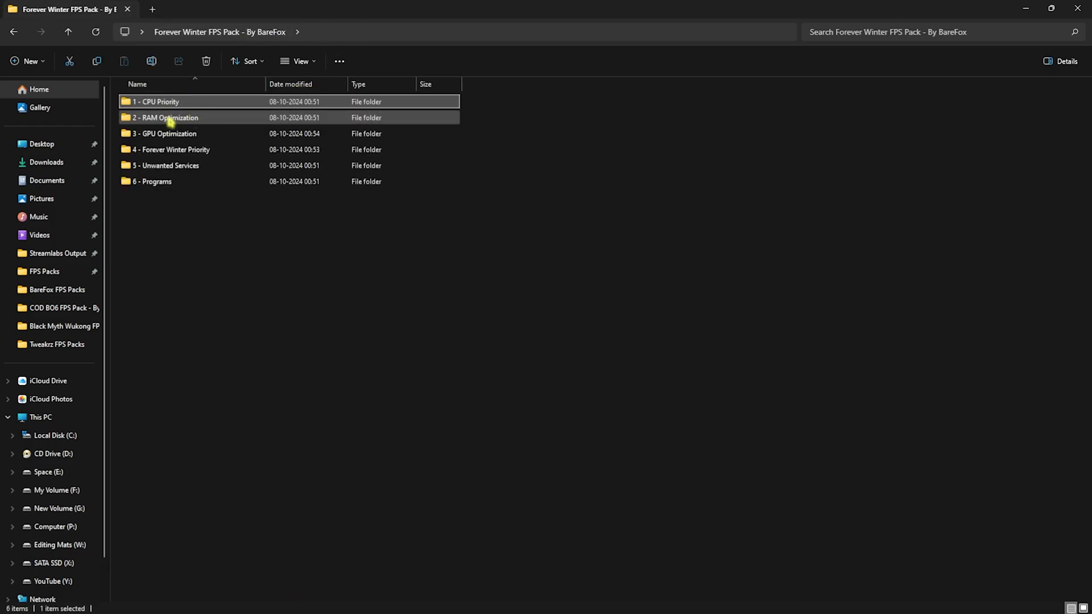
# In 2 - RAM Optimization, select 32GB Ram.reg and Reset to Default.reg, then go back
pyautogui.doubleClick(164, 117)
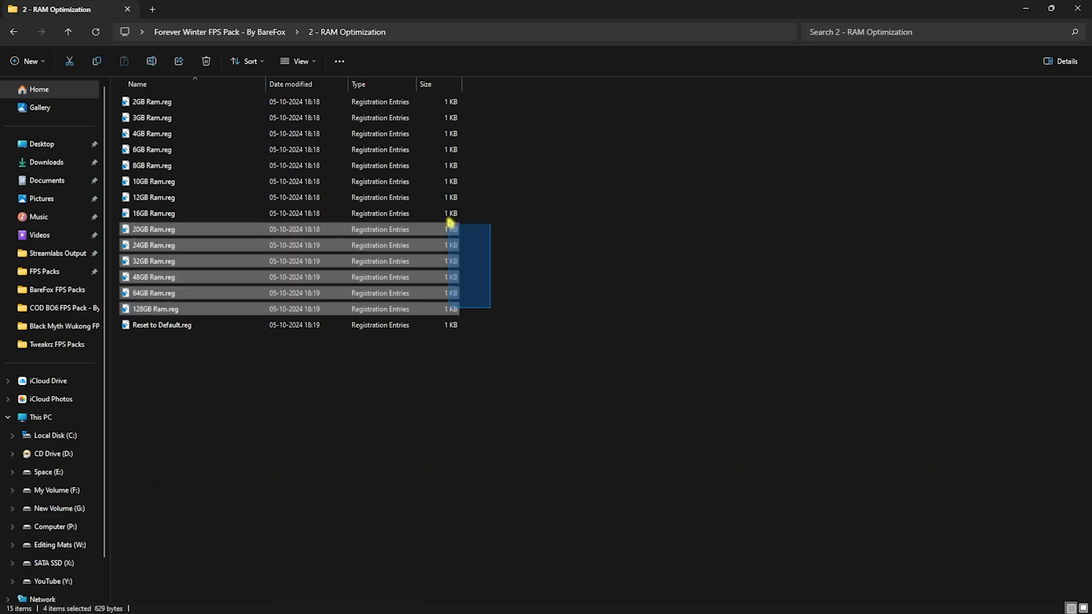
pyautogui.click(153, 261)
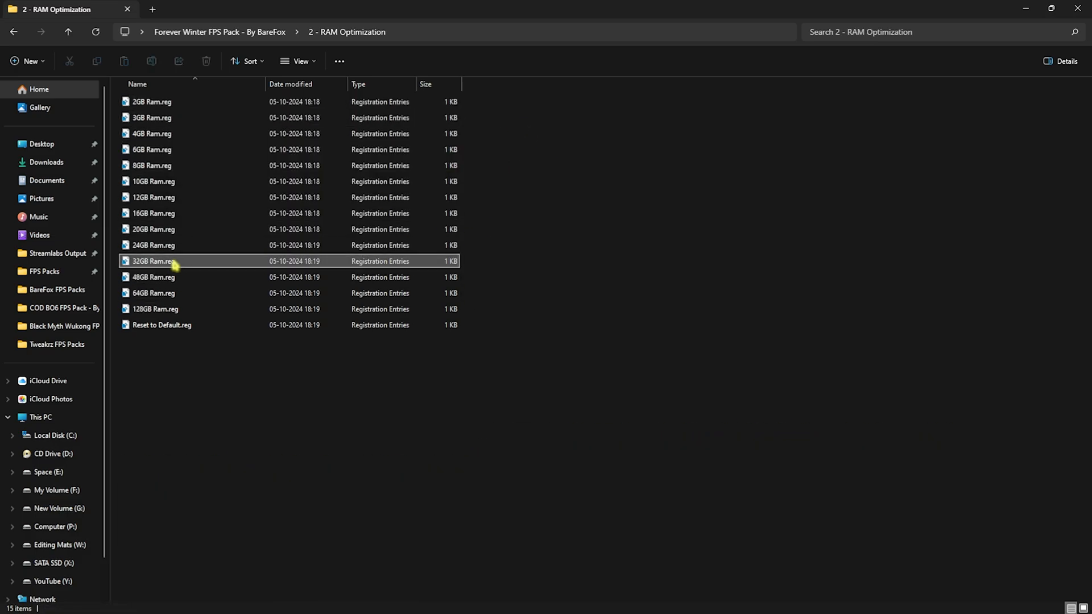
pyautogui.moveTo(179, 266)
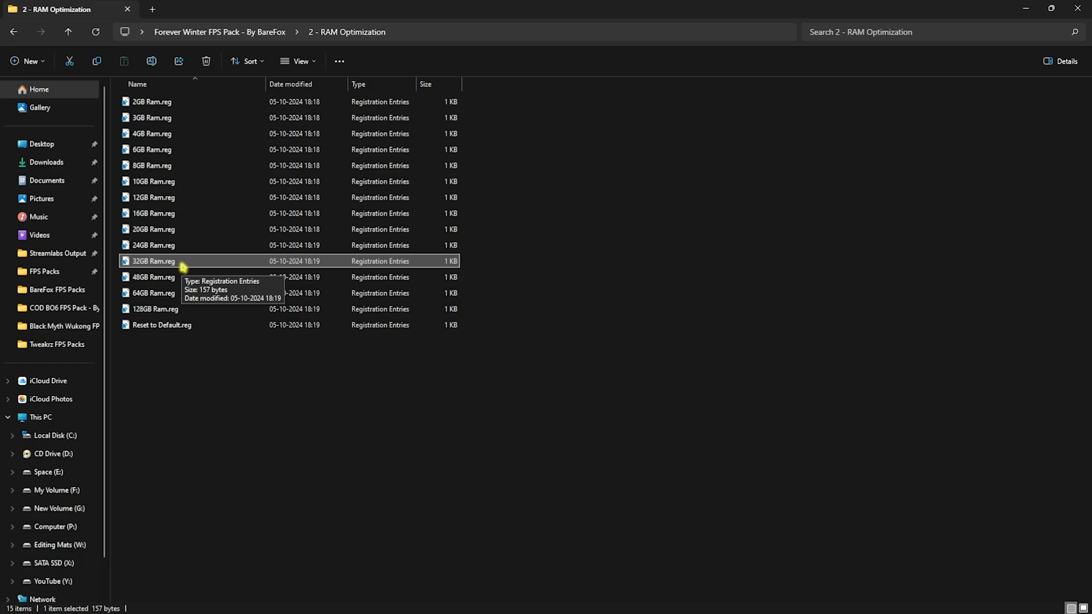
pyautogui.moveTo(218, 335)
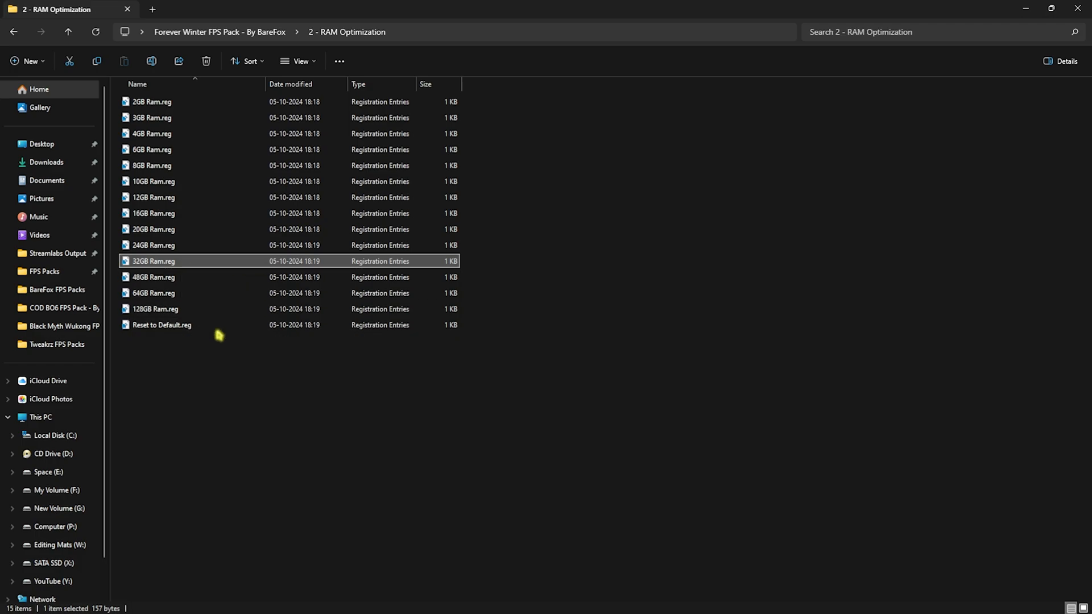
pyautogui.click(161, 324)
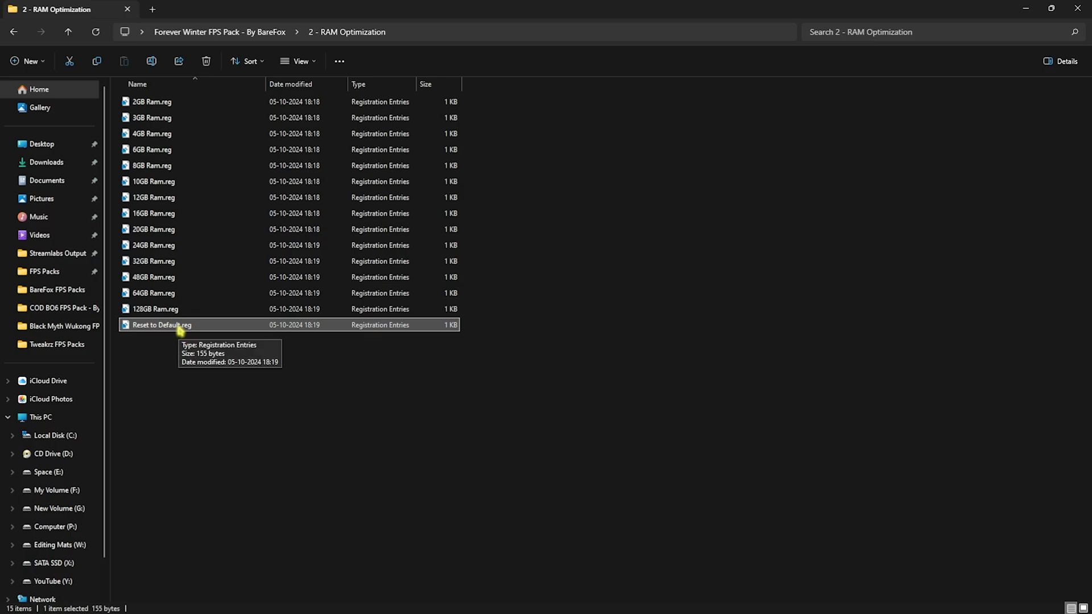
pyautogui.click(67, 32)
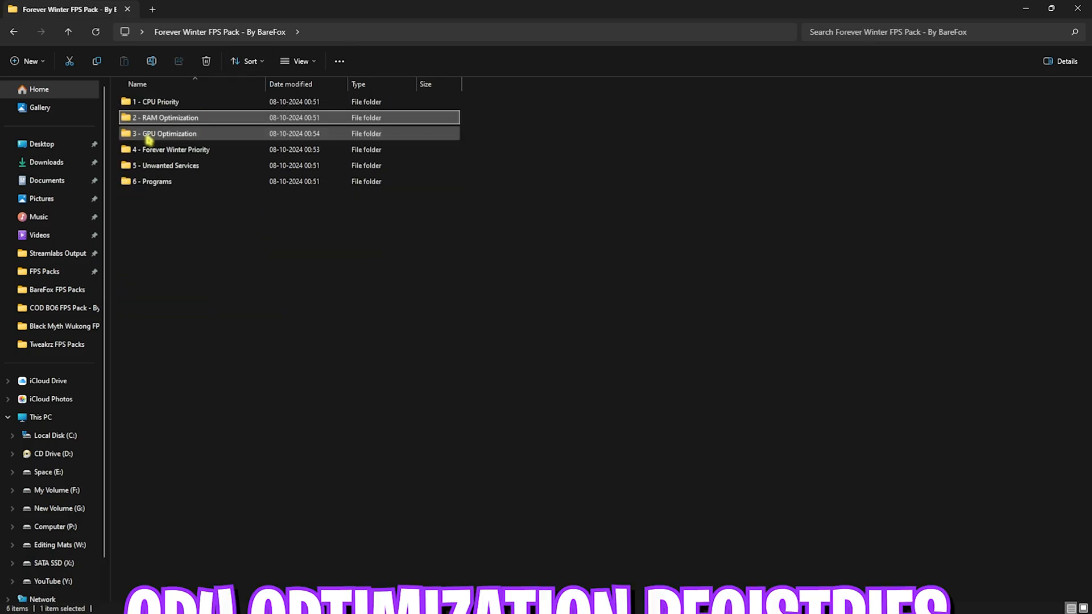
# Review the three .reg files in 3 - GPU Optimization, then return to the pack folder
pyautogui.doubleClick(165, 133)
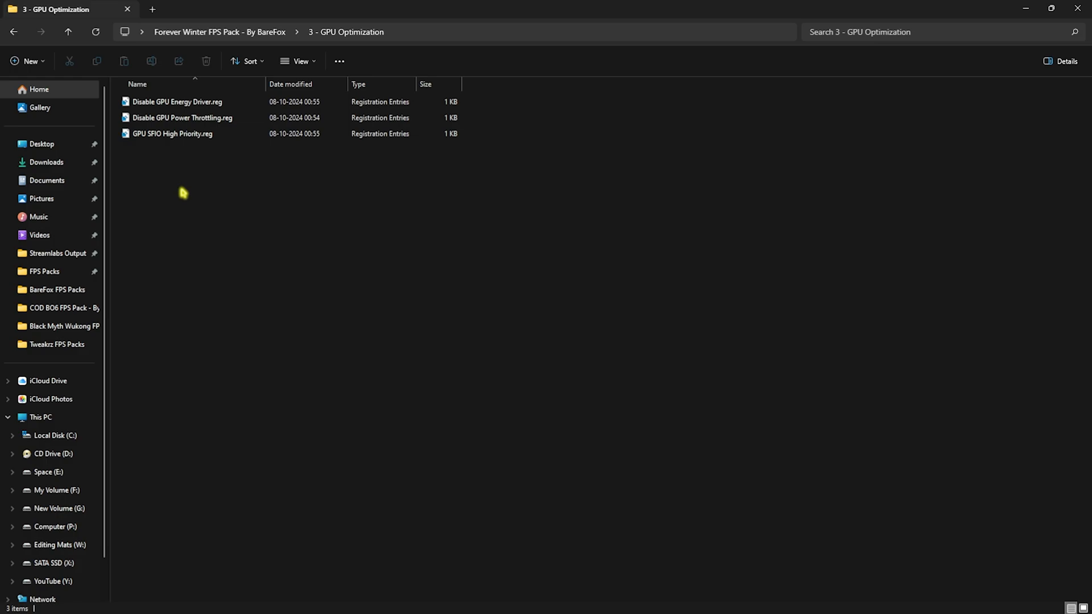
pyautogui.moveTo(174, 177)
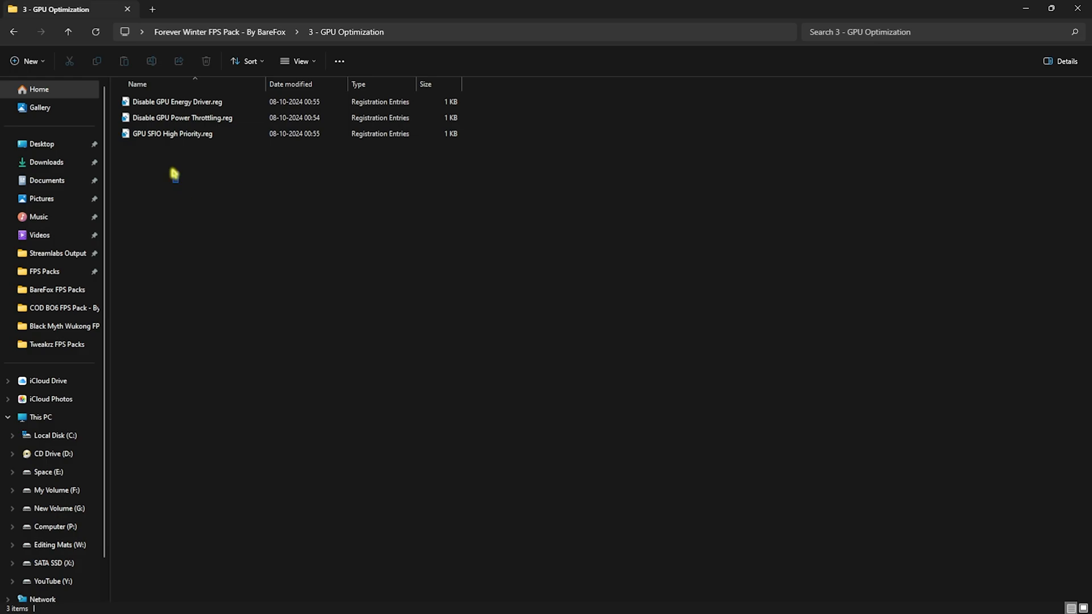
pyautogui.moveTo(173, 221)
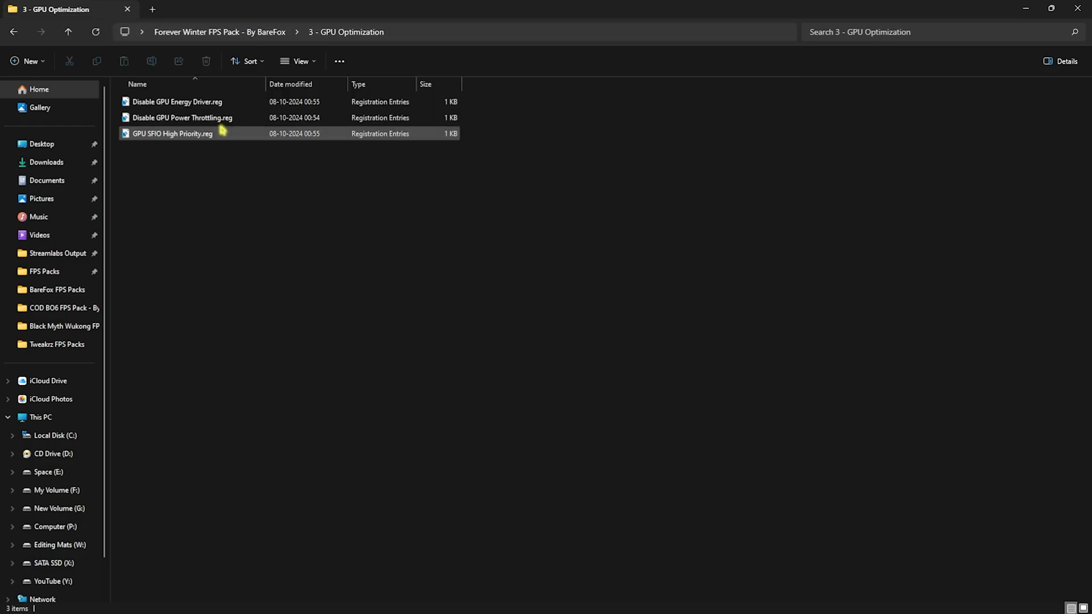
pyautogui.click(68, 31)
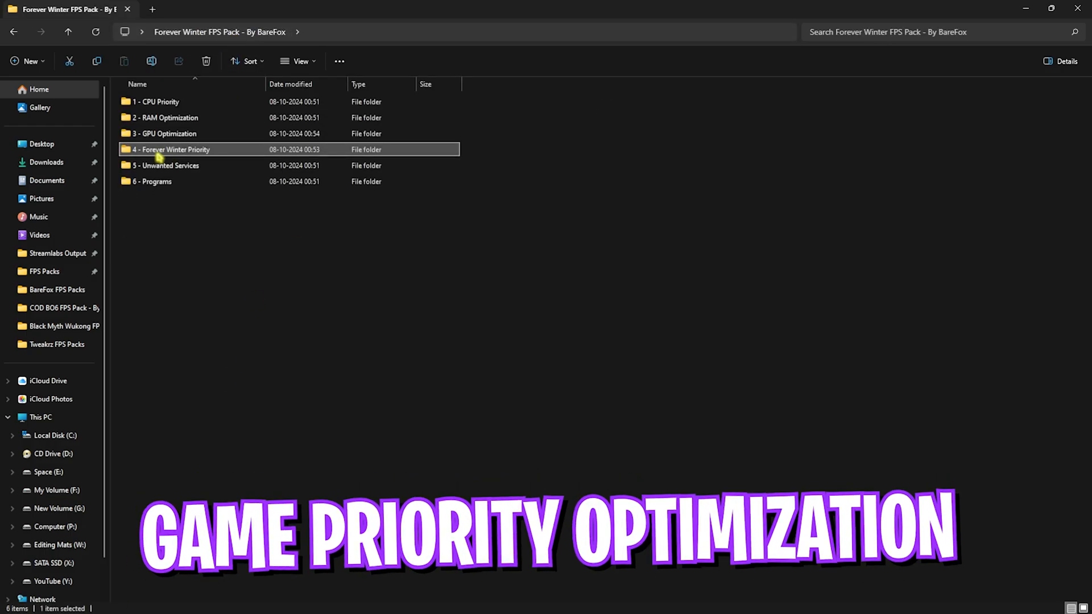
# Open 4 - Forever Winter Priority and deselect its HighPriority and NormalPriority files
pyautogui.doubleClick(170, 149)
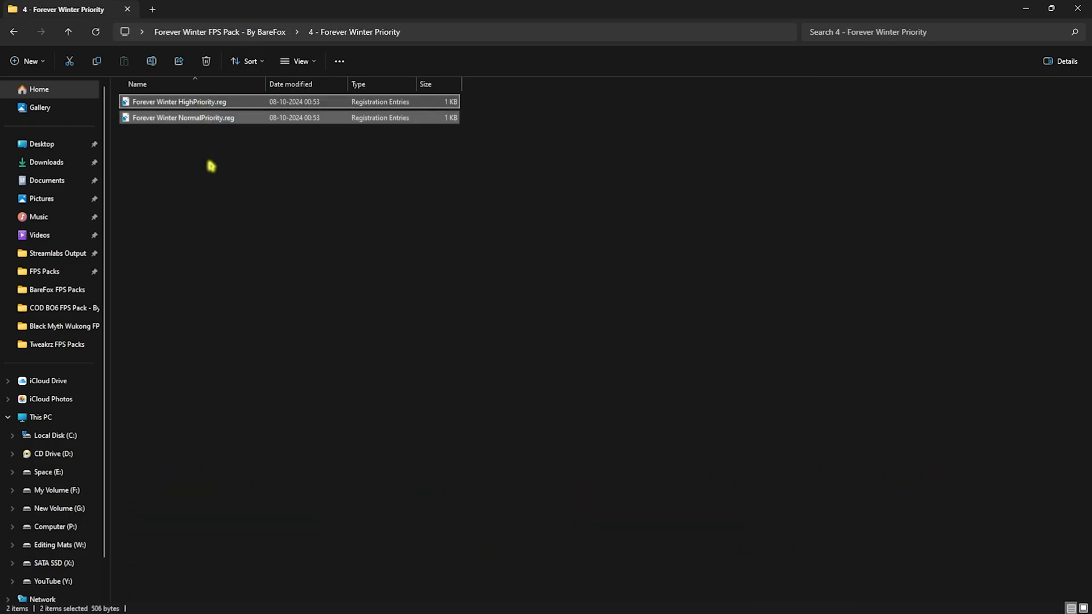
pyautogui.click(183, 117)
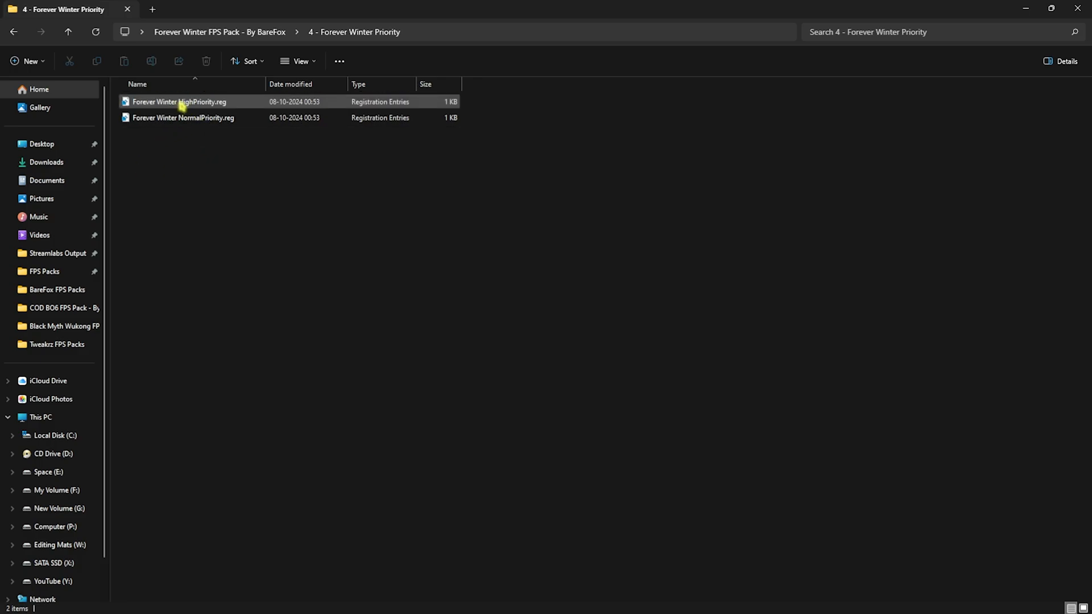
pyautogui.moveTo(179, 102)
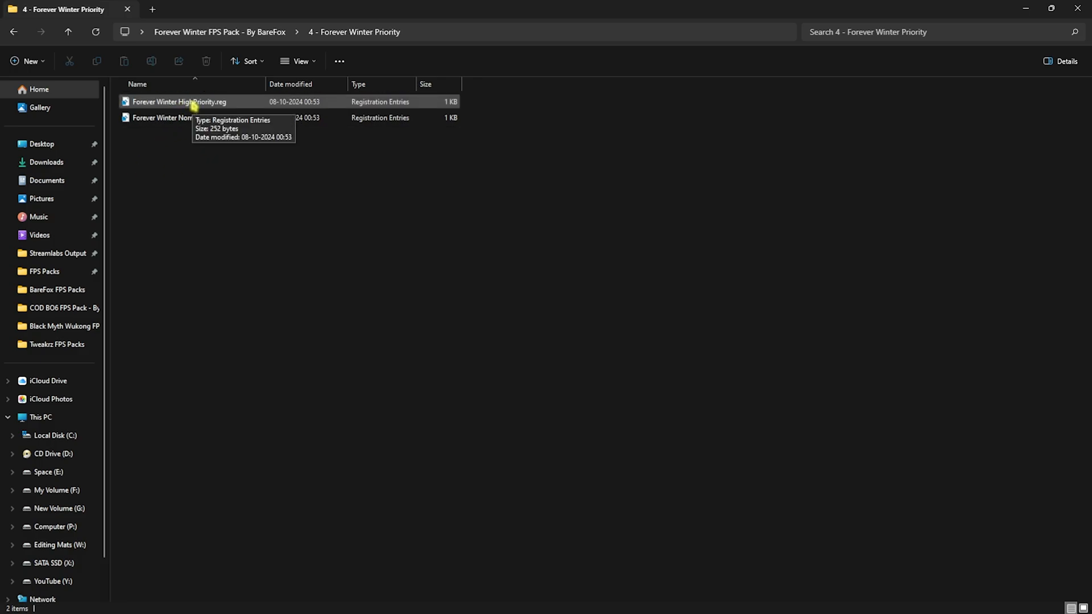
pyautogui.moveTo(212, 96)
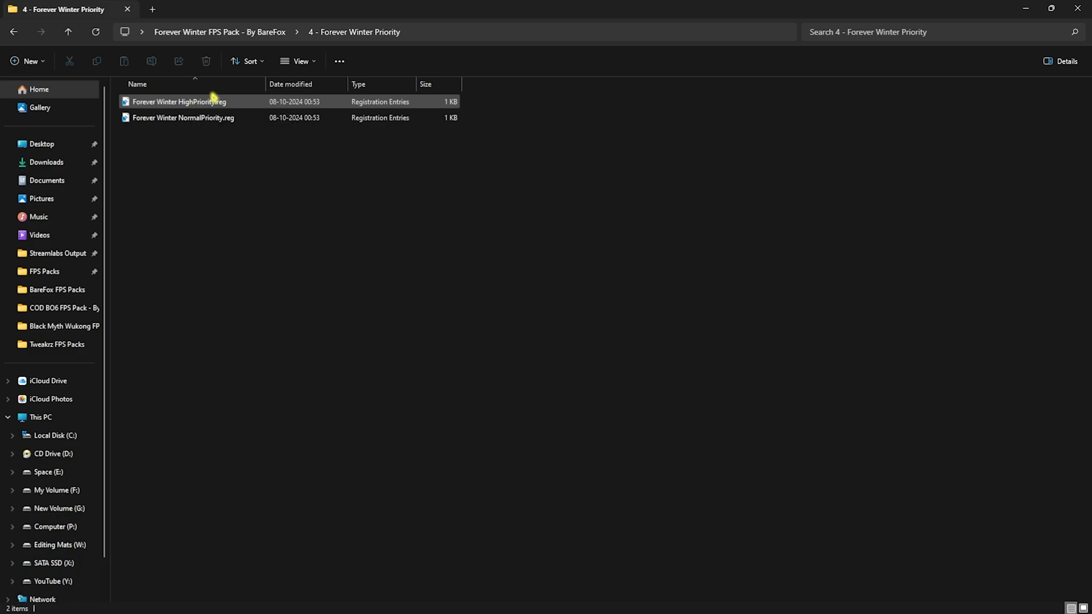
pyautogui.moveTo(216, 102)
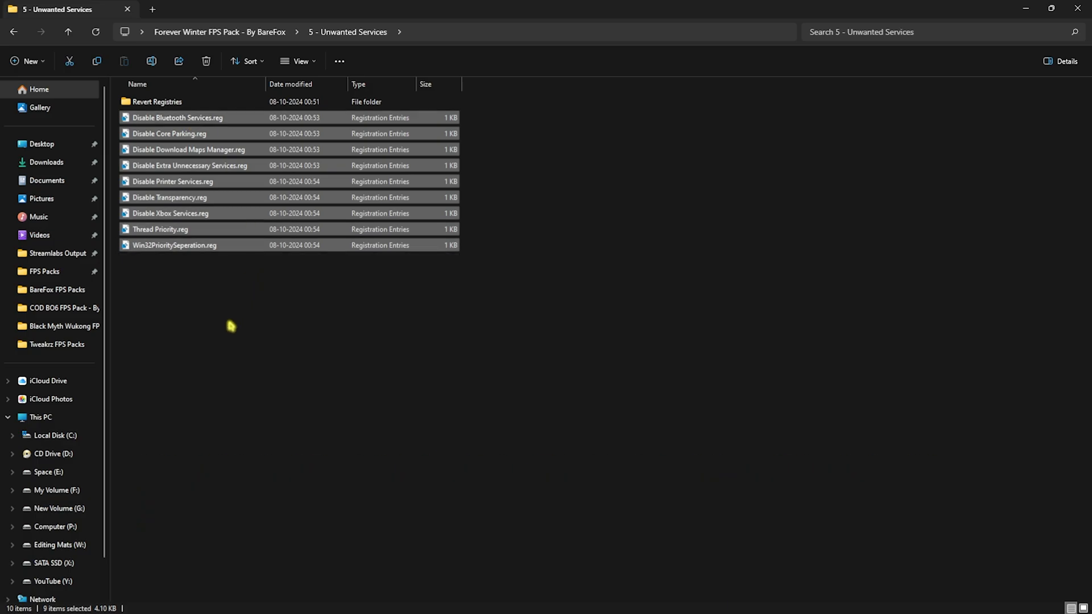
# In 5 - Unwanted Services, select the service-disabling .reg files, then clear the selection
pyautogui.click(223, 360)
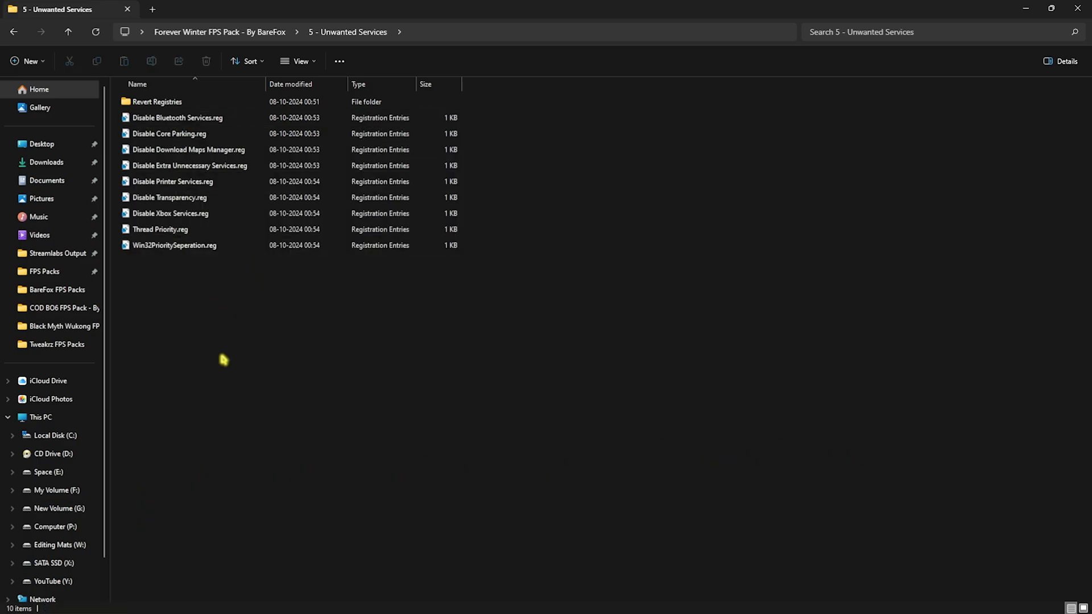
pyautogui.click(177, 117)
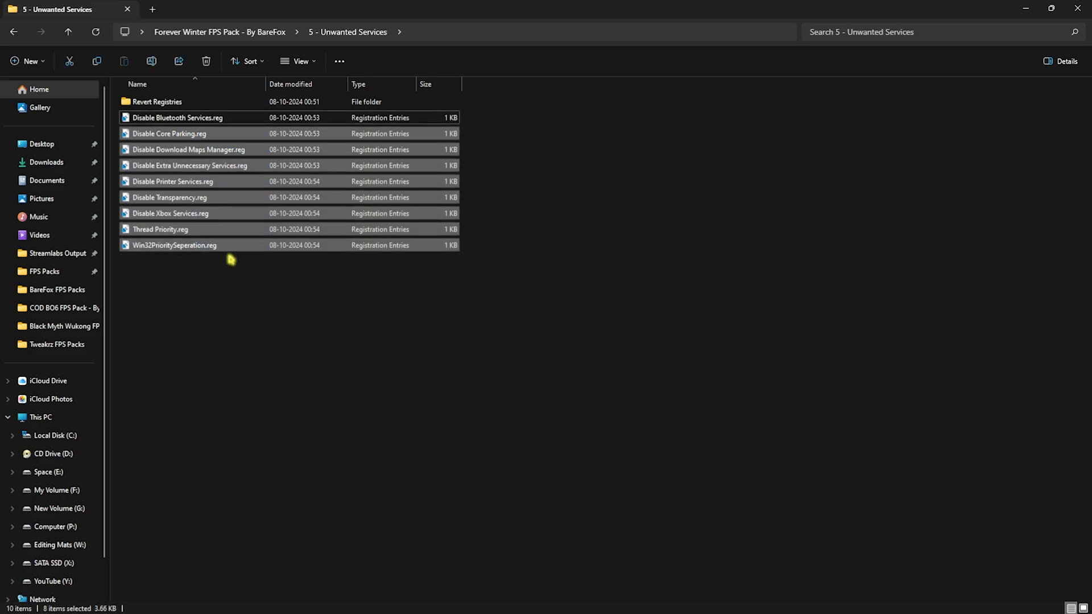
pyautogui.click(205, 322)
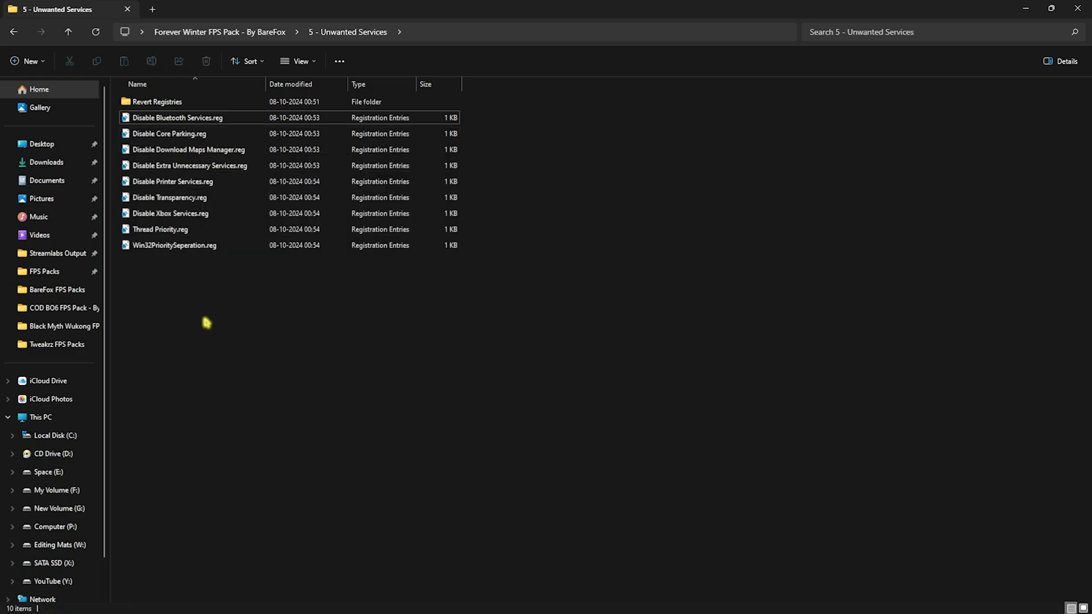
pyautogui.moveTo(165, 230)
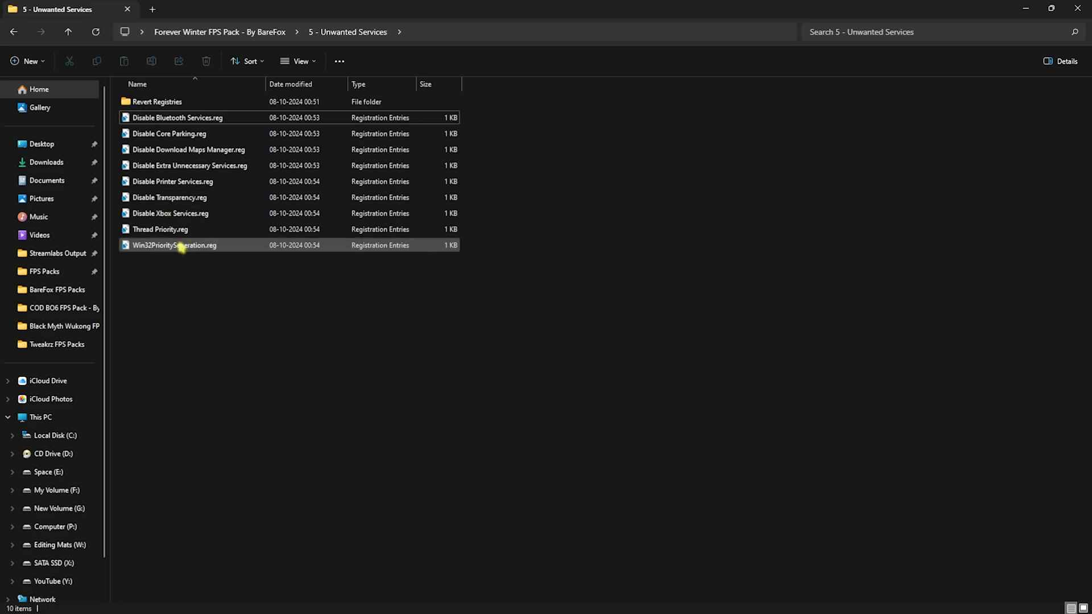
pyautogui.moveTo(174, 245)
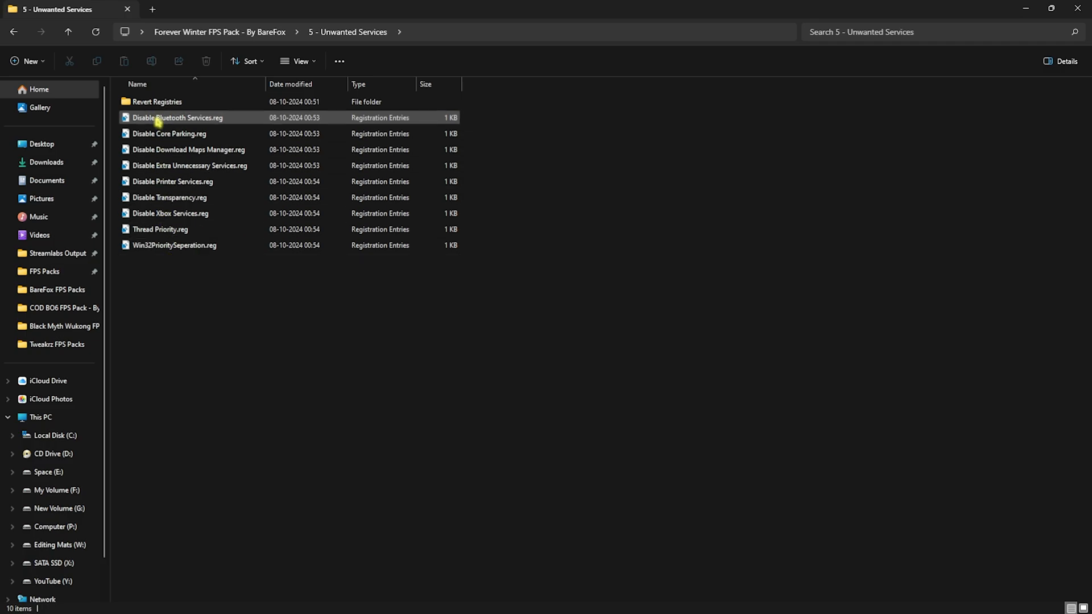
# Go to the pack's 6 - Programs folder and run Cache Cleaner.bat as administrator
pyautogui.doubleClick(156, 102)
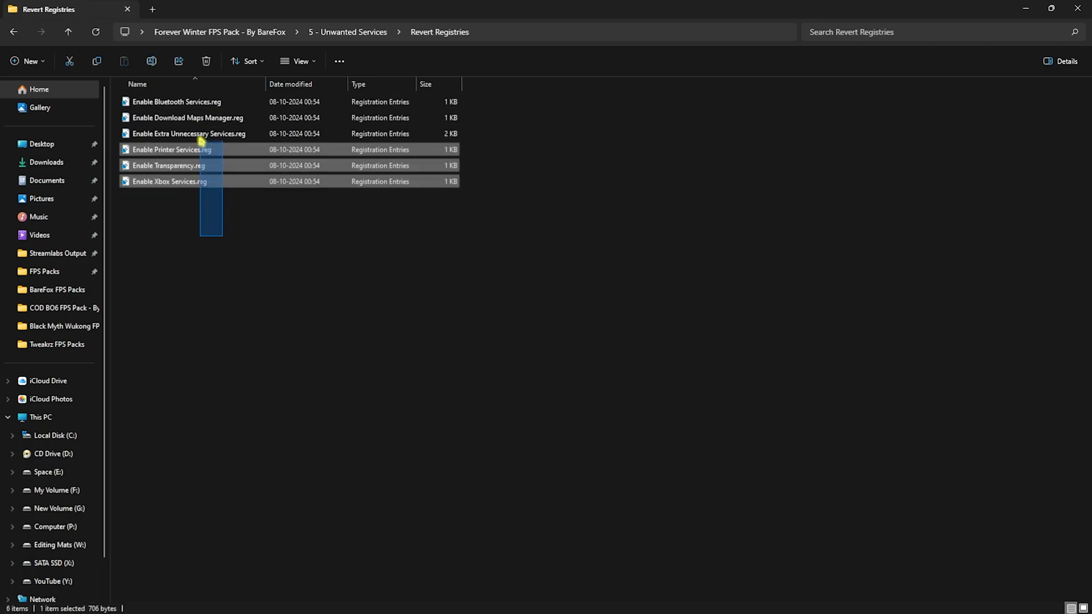
pyautogui.press('ctrl+a')
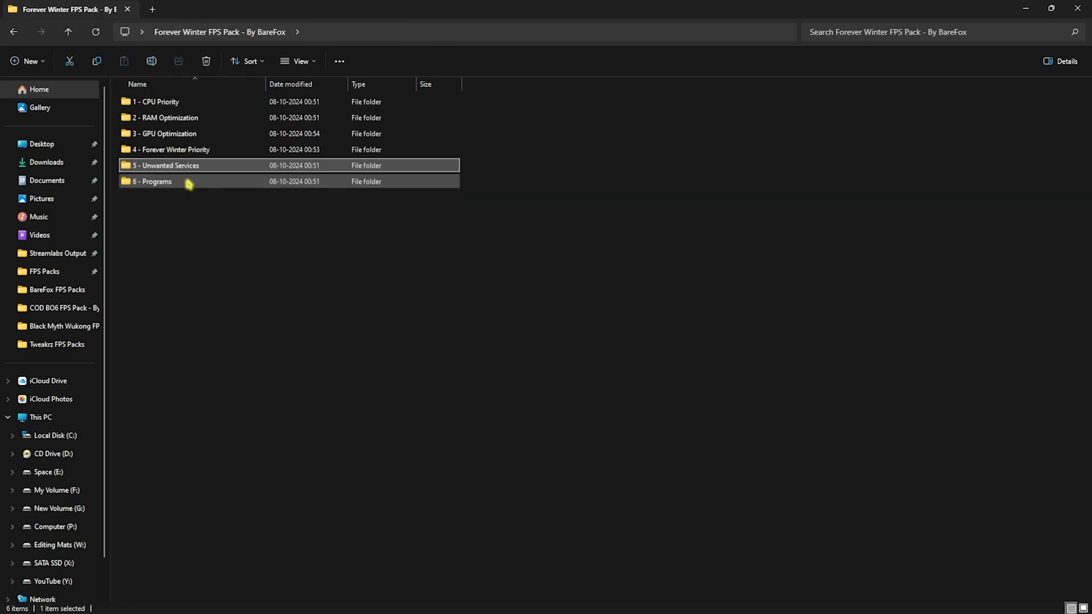
pyautogui.doubleClick(151, 181)
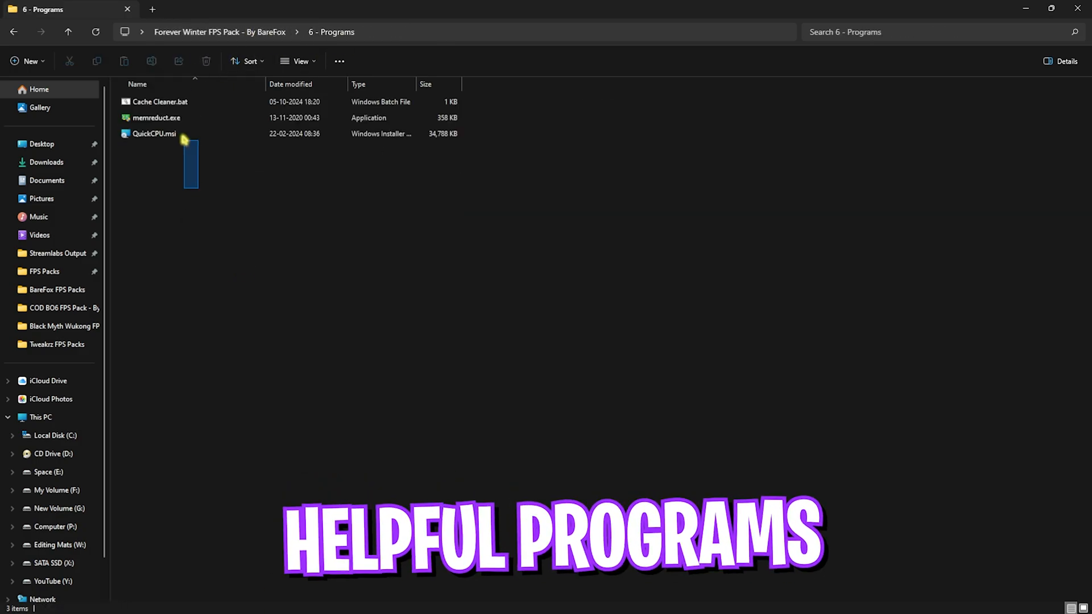
pyautogui.click(159, 102)
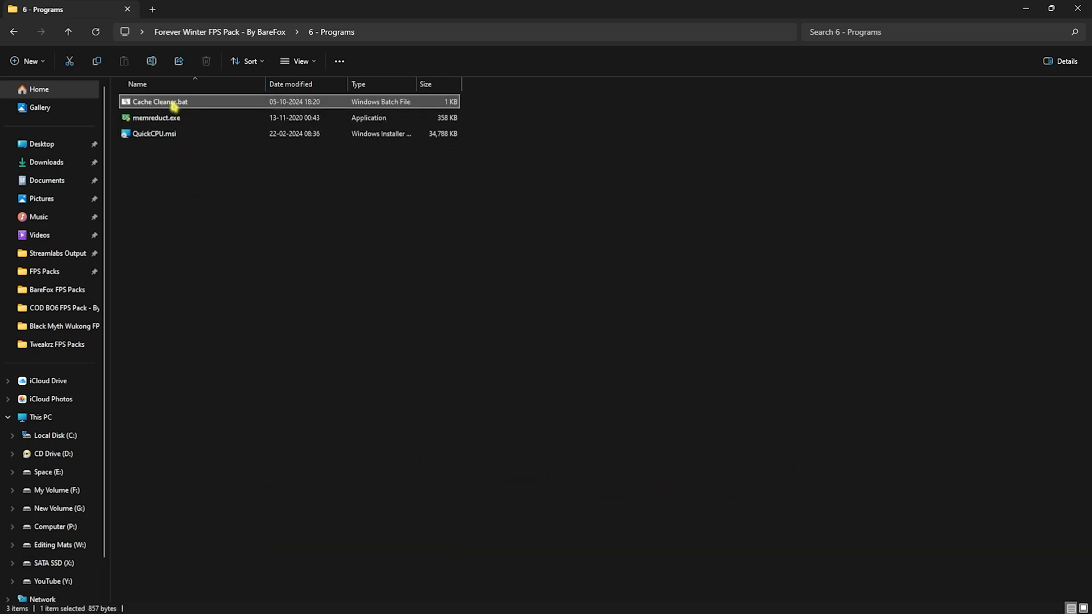
pyautogui.rightClick(159, 102)
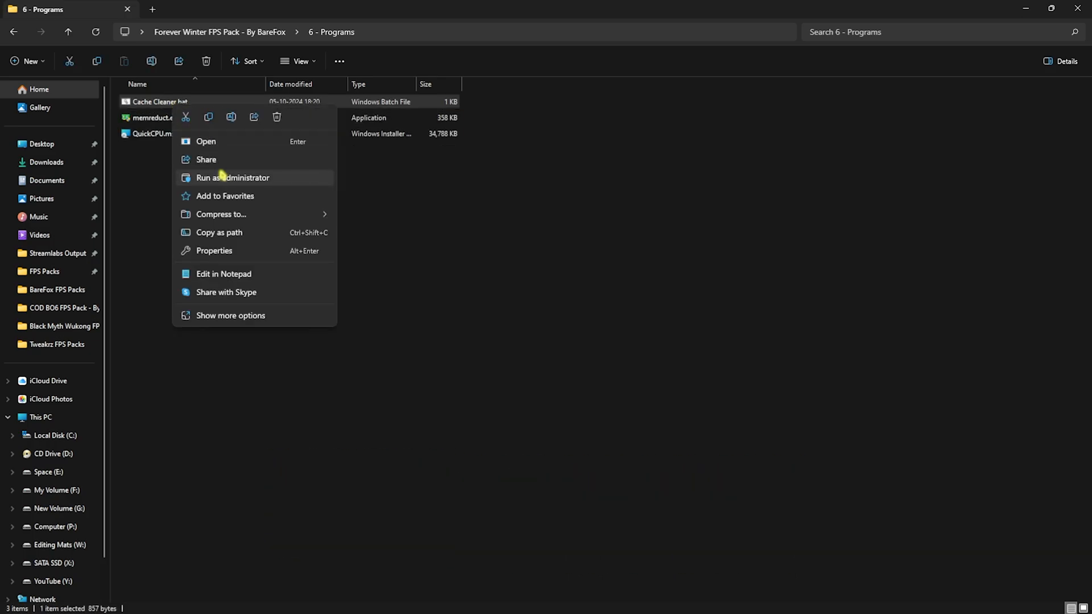
pyautogui.click(233, 178)
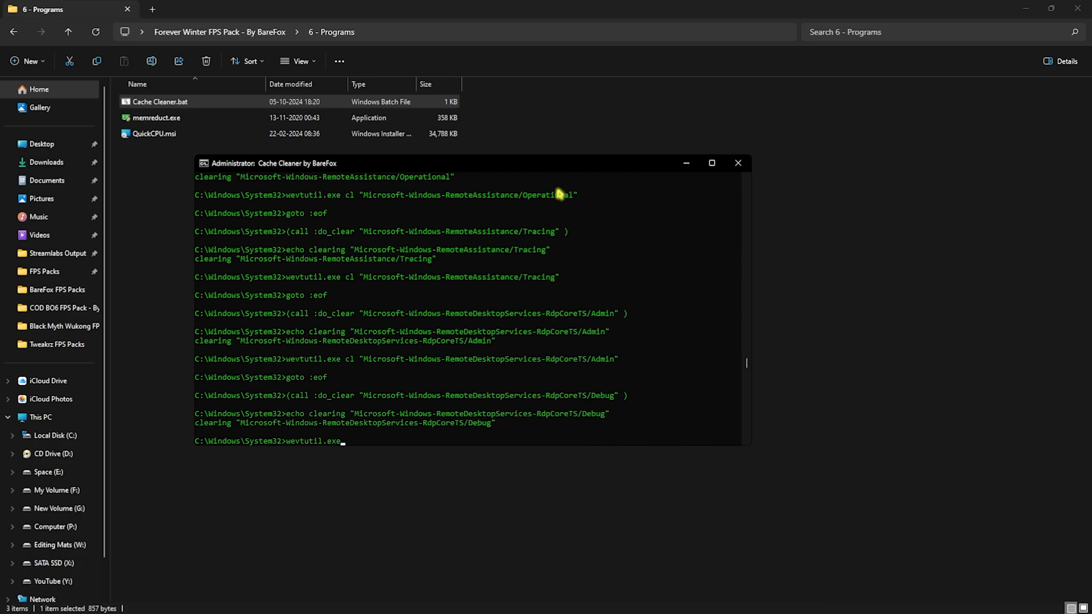
# Run memreduct.exe as administrator and clean memory, dropping usage from 32% to 18%
pyautogui.rightClick(156, 117)
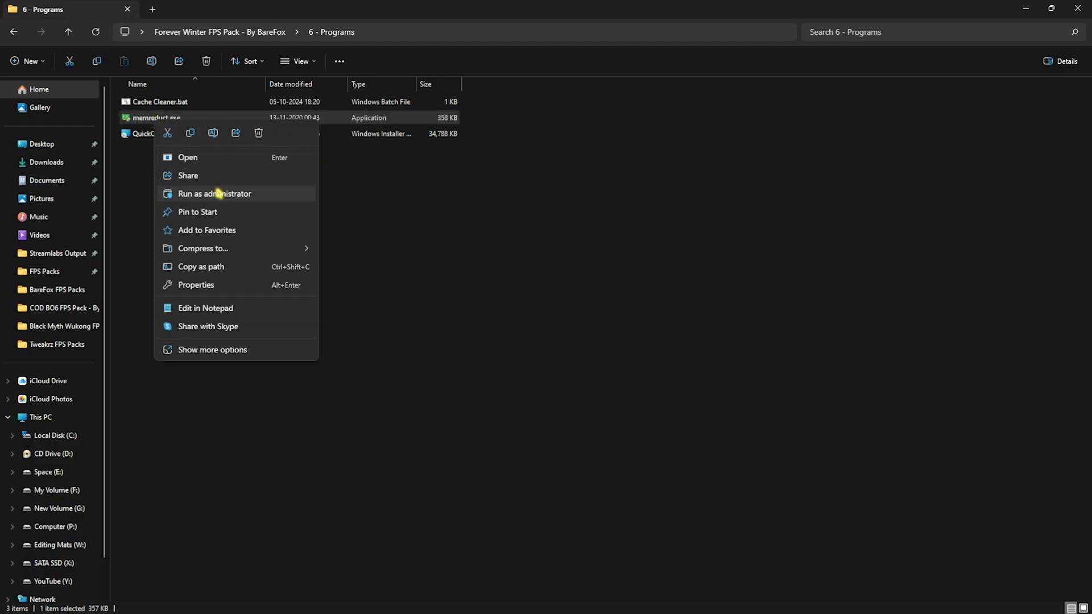
pyautogui.click(215, 193)
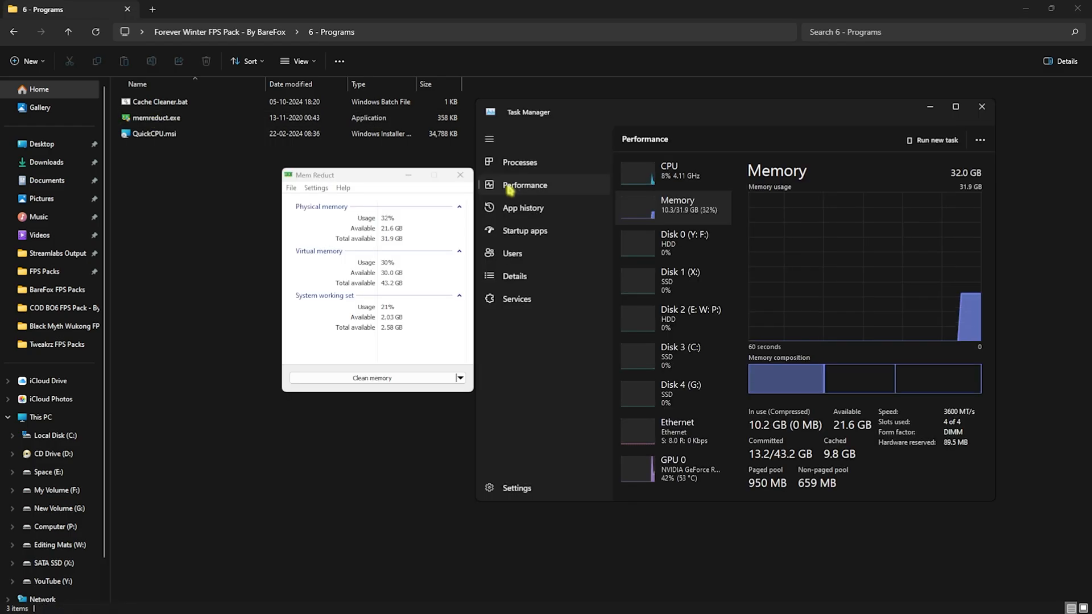
pyautogui.moveTo(762, 426)
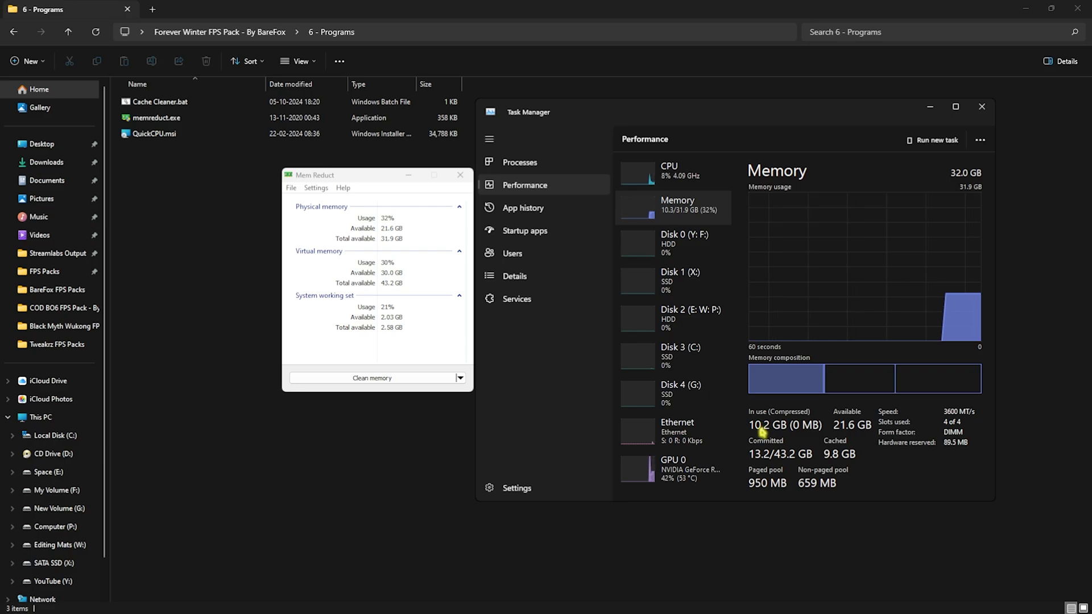
pyautogui.click(372, 378)
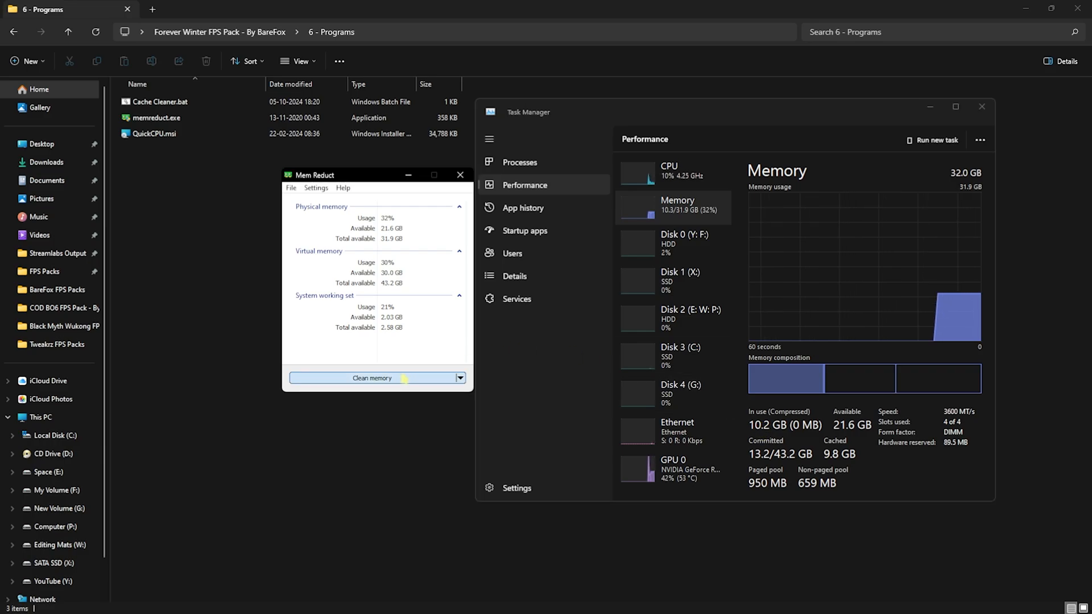
pyautogui.click(372, 377)
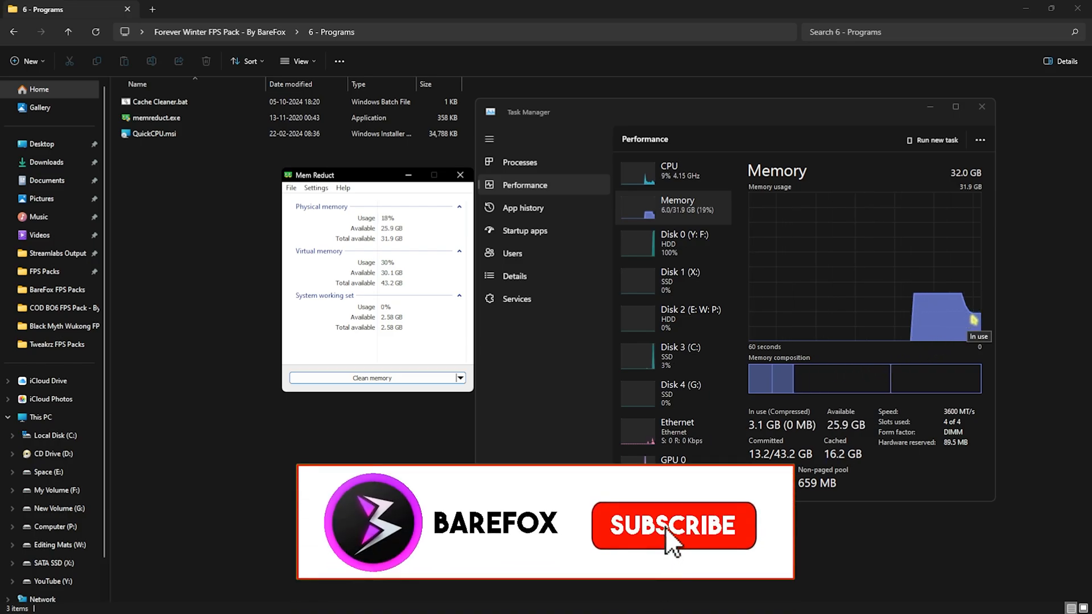
pyautogui.click(672, 526)
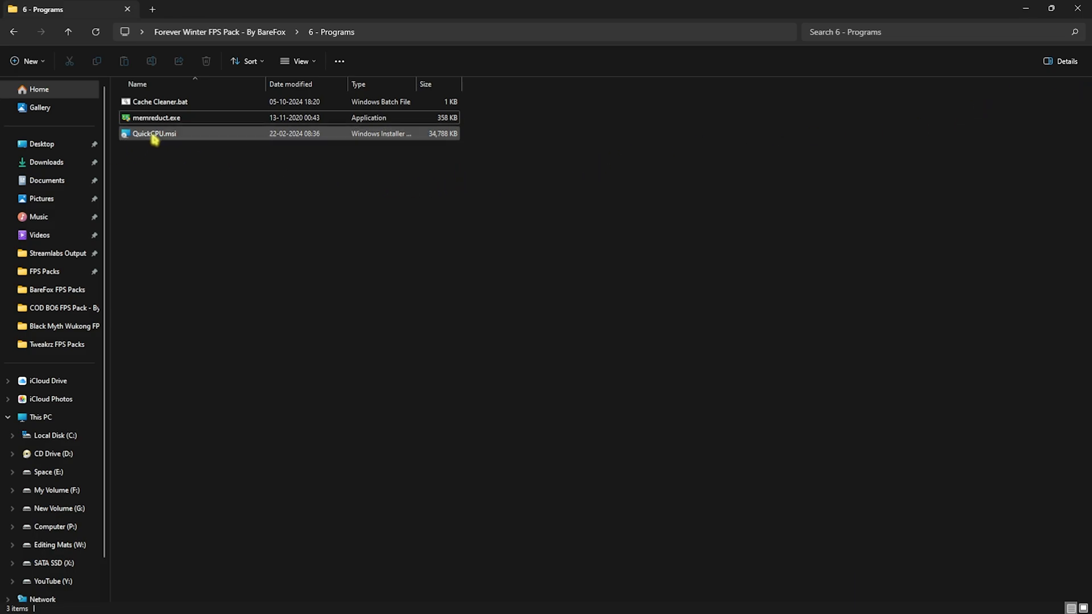
# Launch QuickCPU.msi and accept its Max performance profile
pyautogui.doubleClick(154, 133)
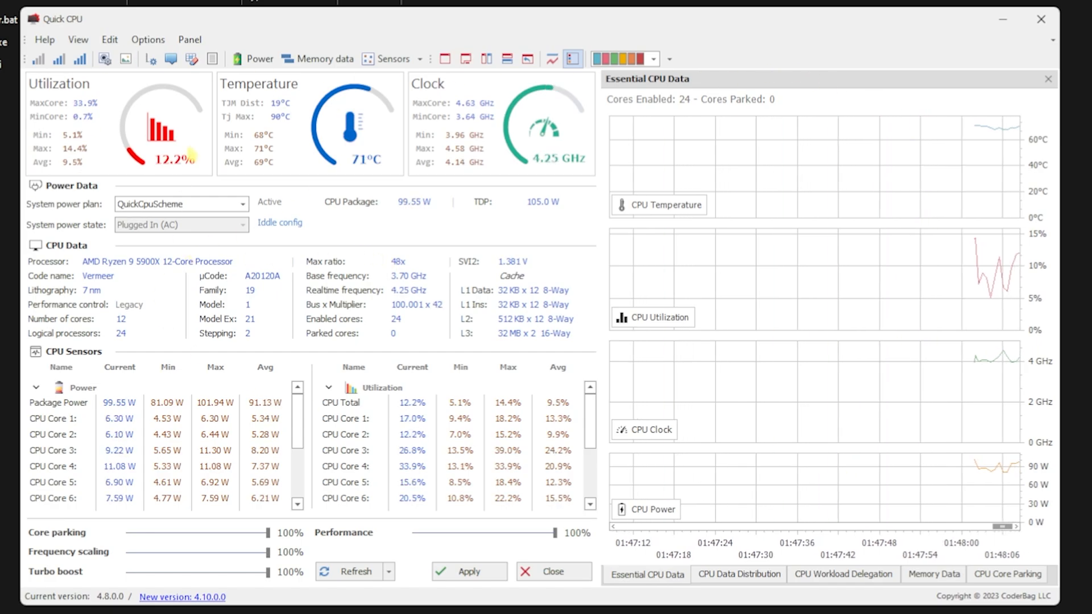
pyautogui.moveTo(80, 59)
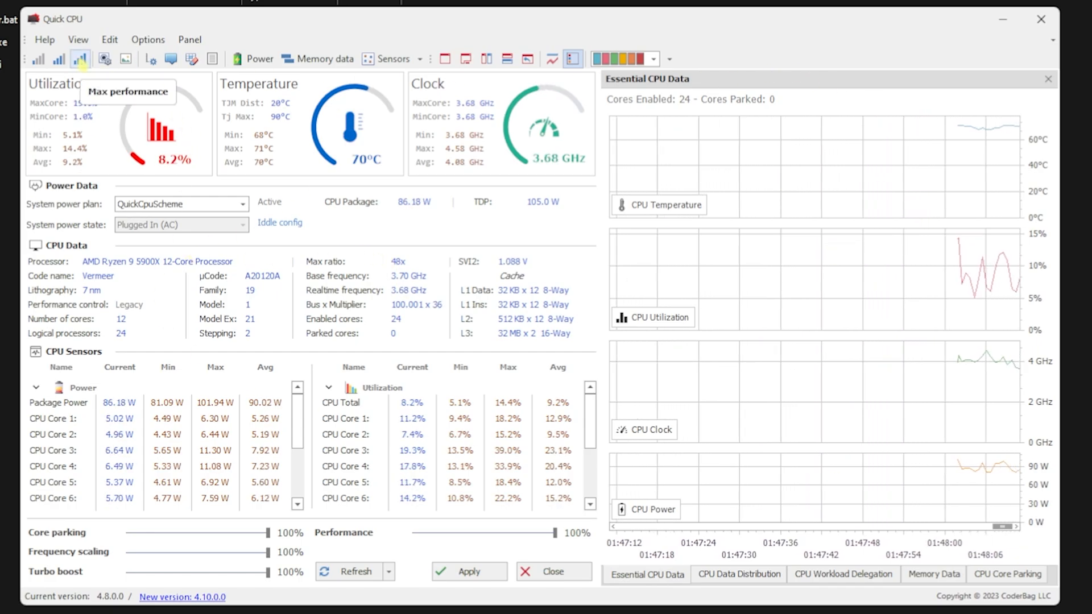
pyautogui.click(82, 59)
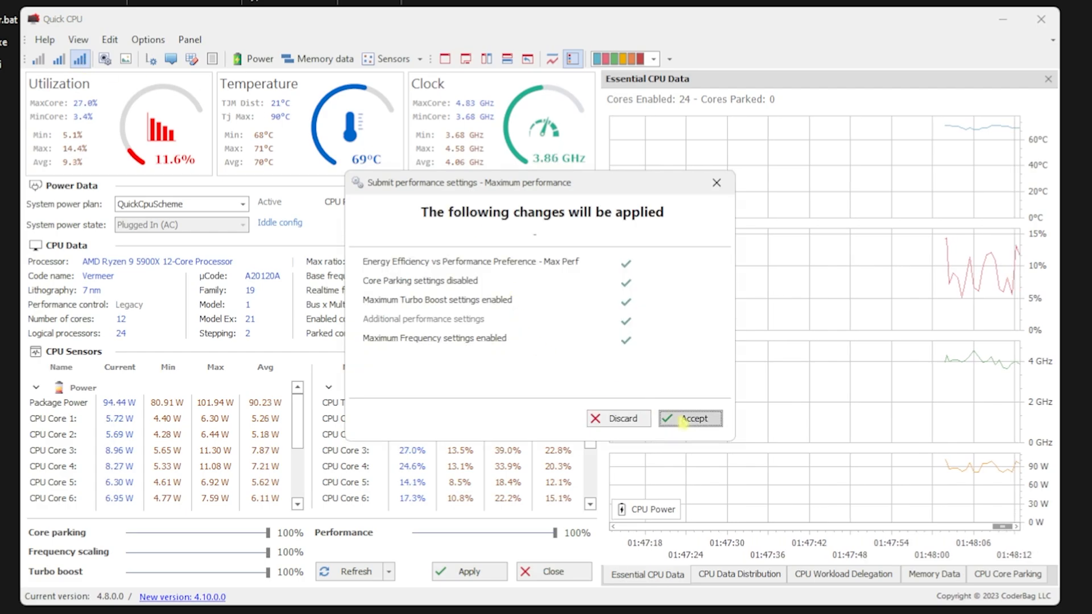
pyautogui.click(689, 418)
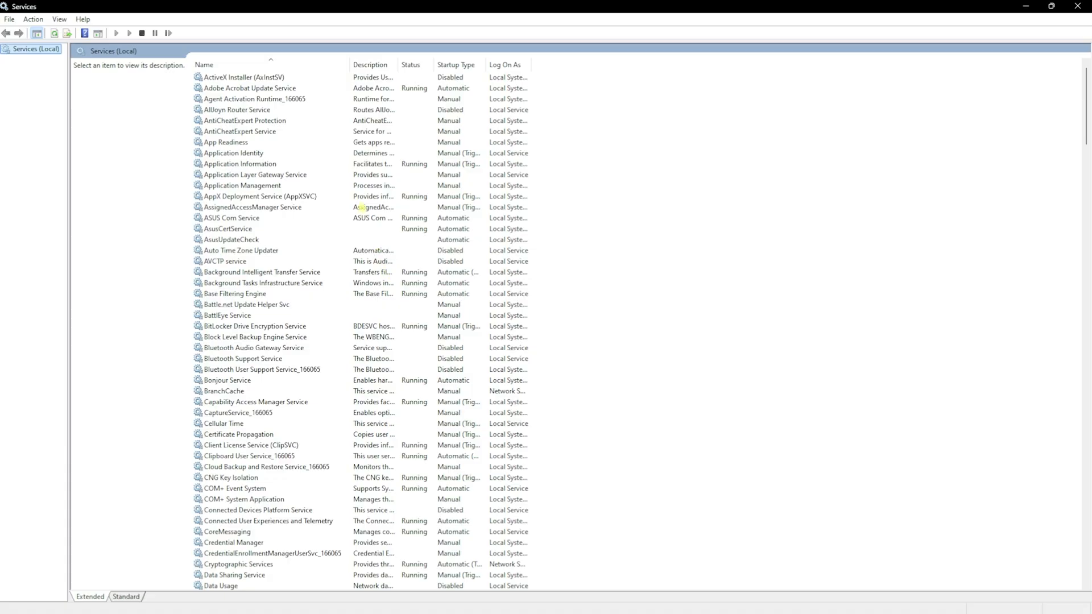
# Check SysMain's properties show startup type Disabled and status Stopped, then close them
pyautogui.click(216, 325)
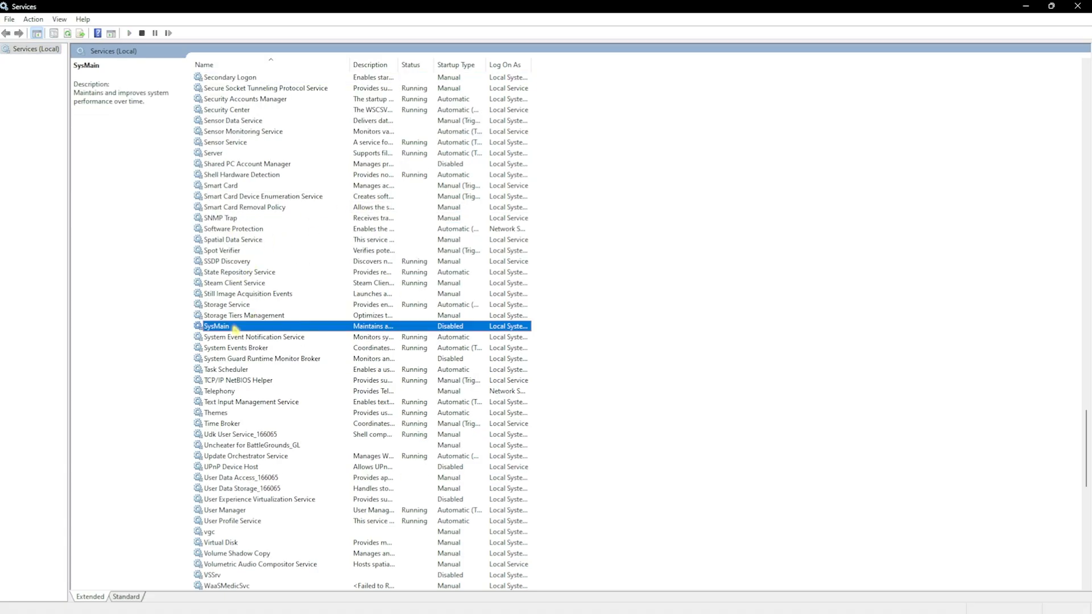
pyautogui.rightClick(216, 326)
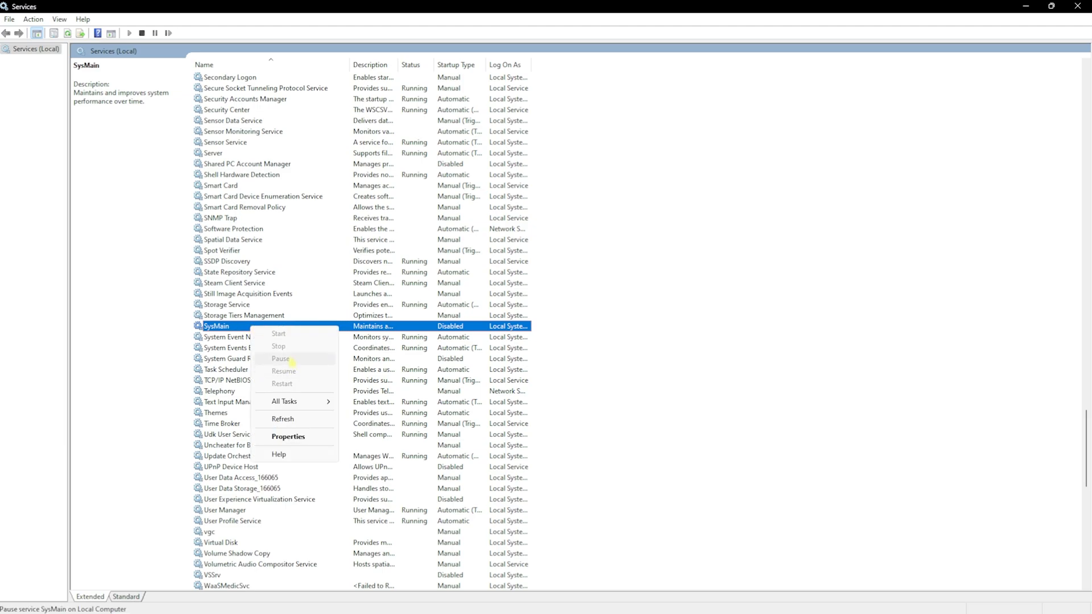
pyautogui.moveTo(289, 437)
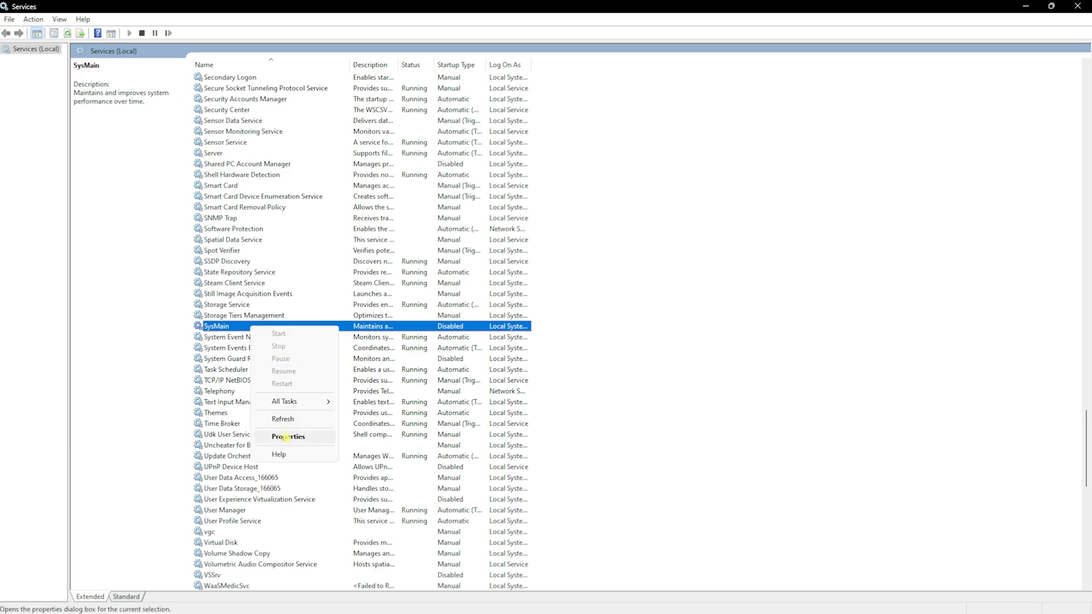
pyautogui.click(288, 437)
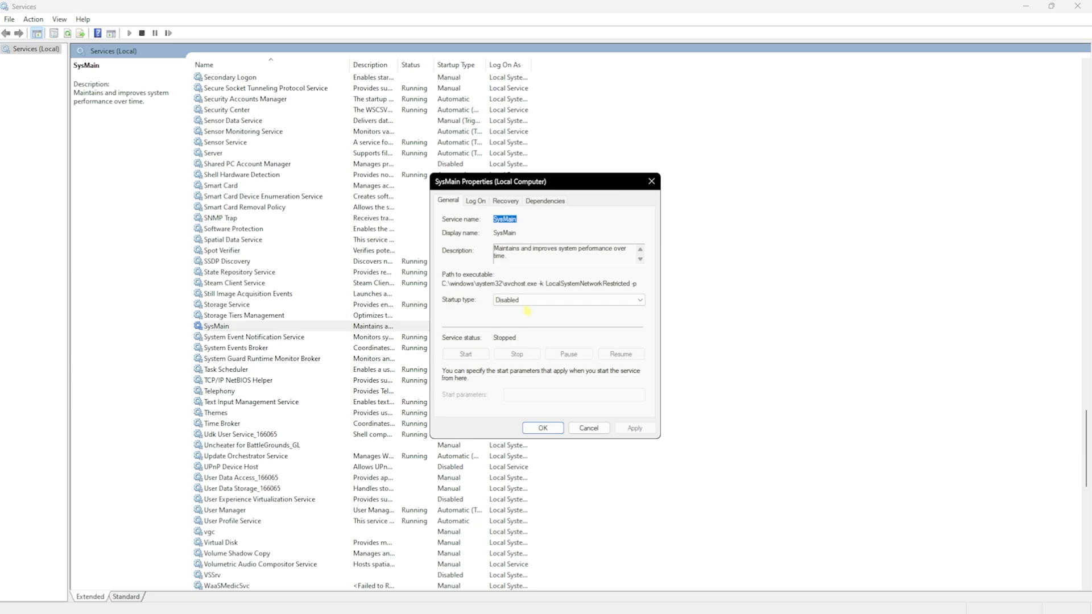
pyautogui.moveTo(608, 396)
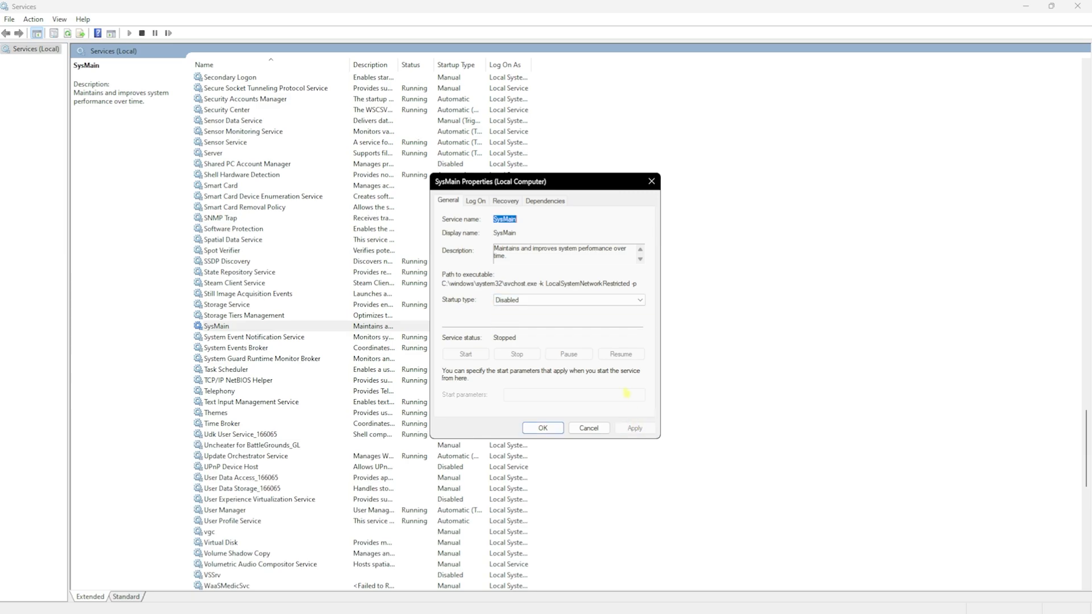
pyautogui.click(542, 428)
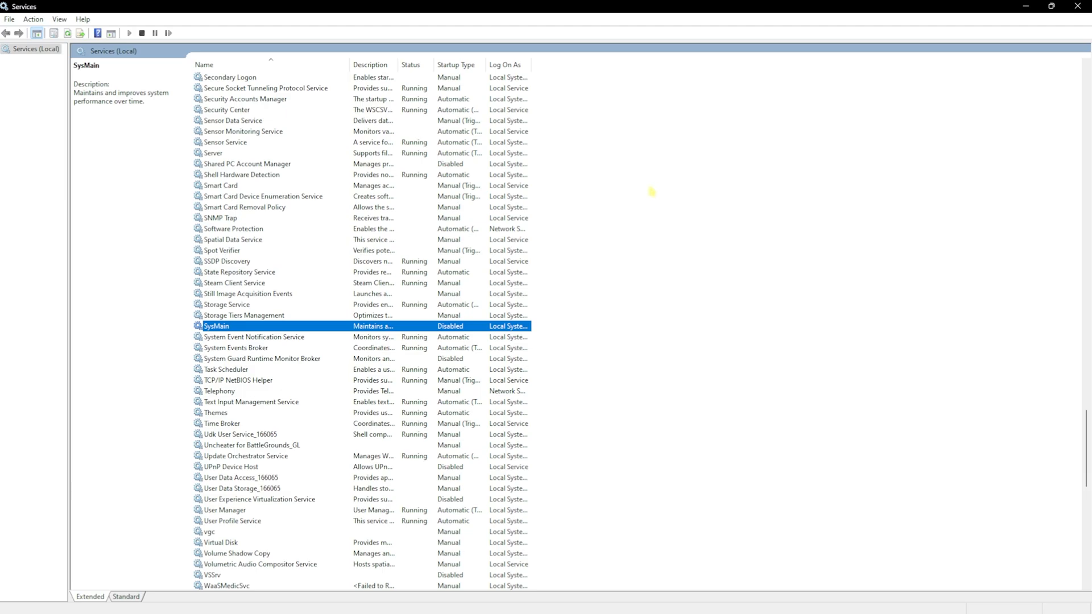
pyautogui.moveTo(565, 192)
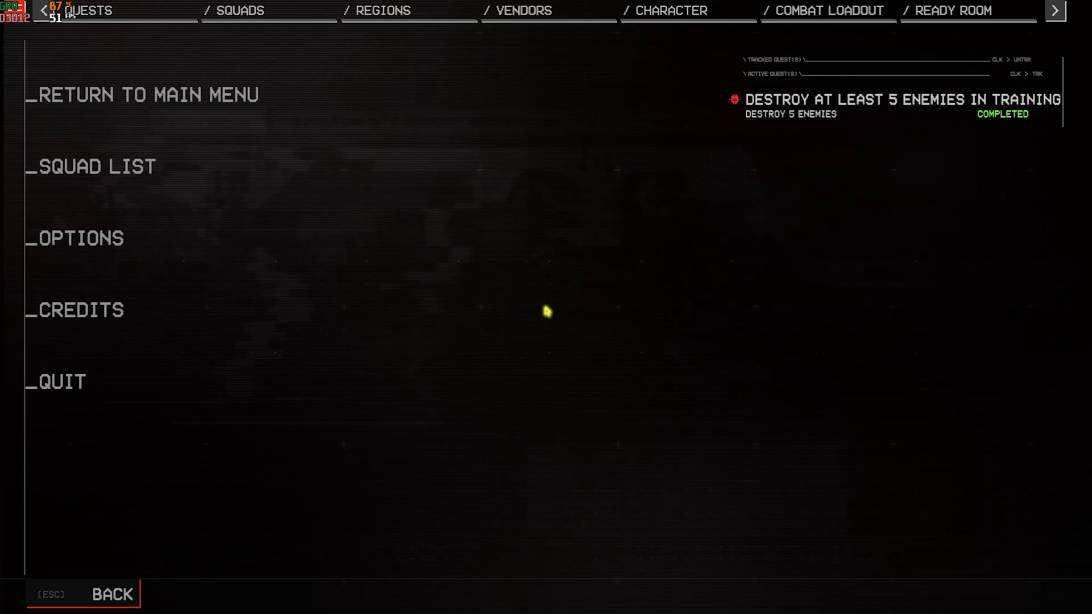
# Review the game's Display options: Low quality, Global Illumination Low, Motion Blur off
pyautogui.click(74, 239)
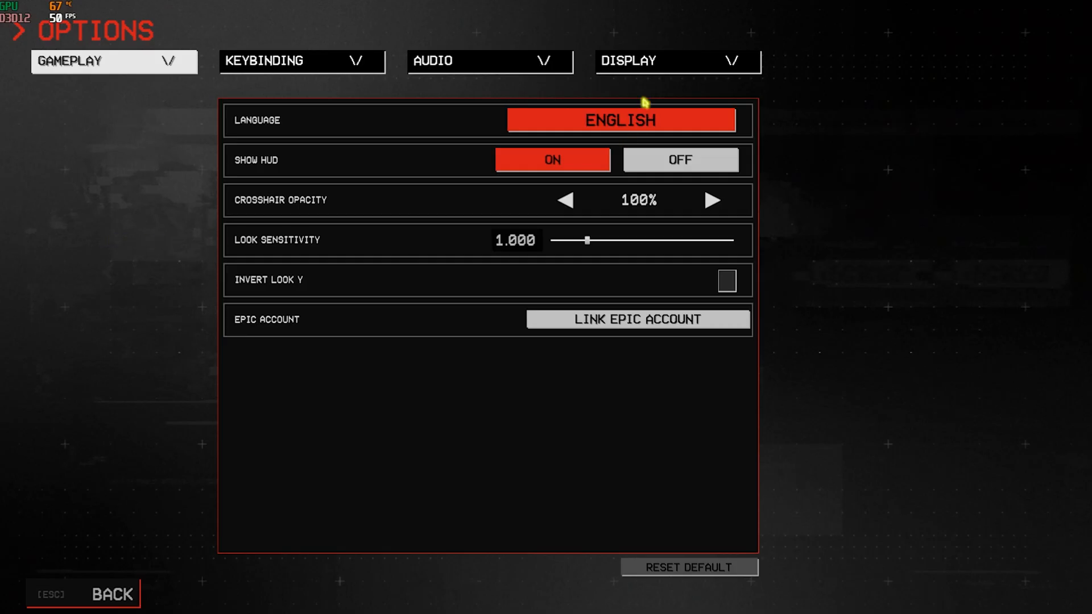
pyautogui.click(676, 62)
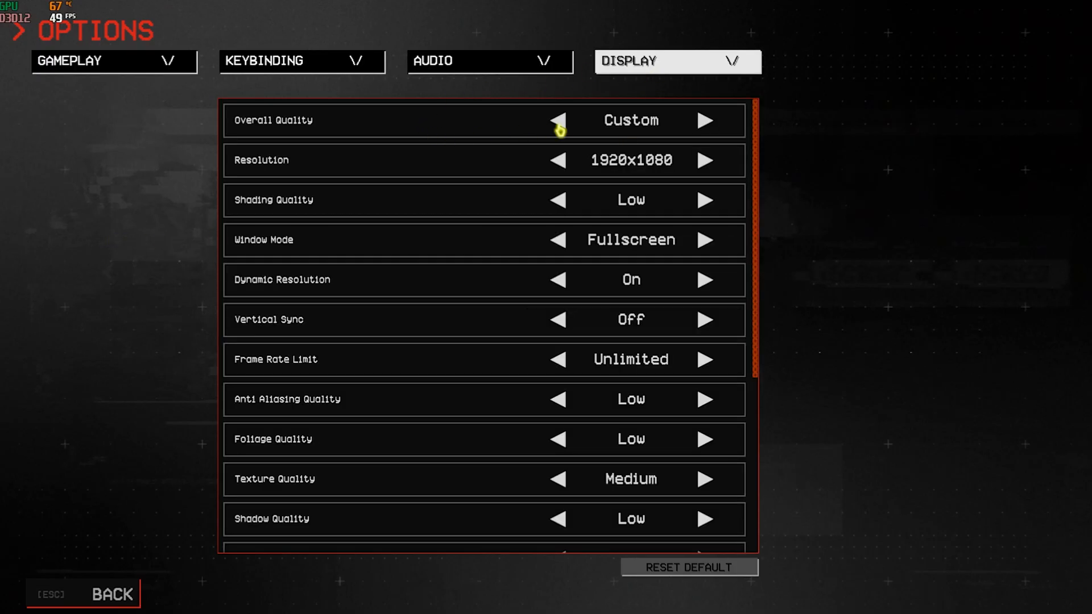
pyautogui.moveTo(524, 173)
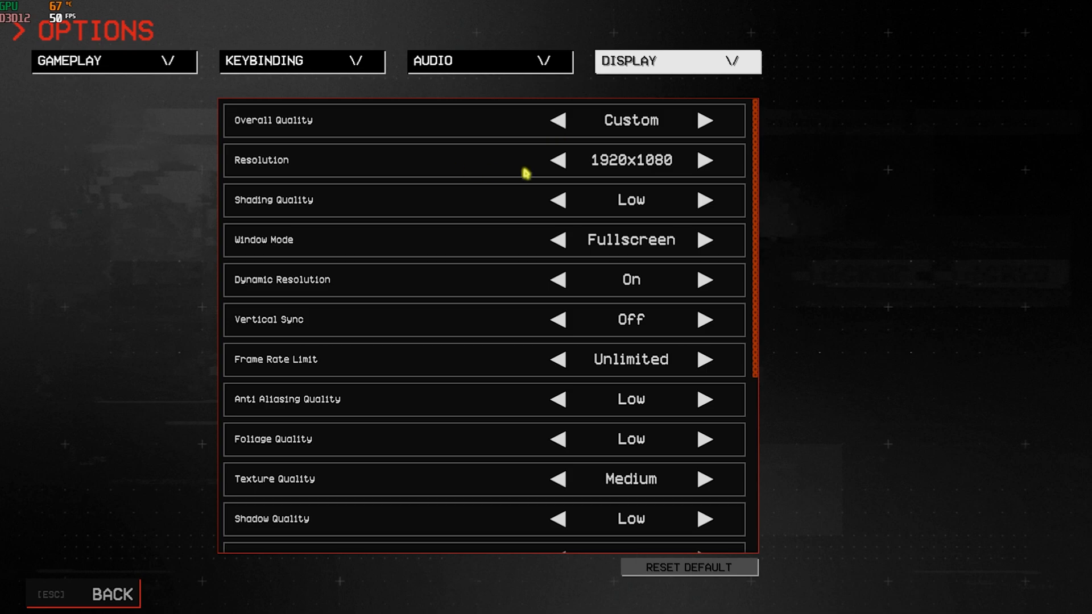
pyautogui.moveTo(311, 205)
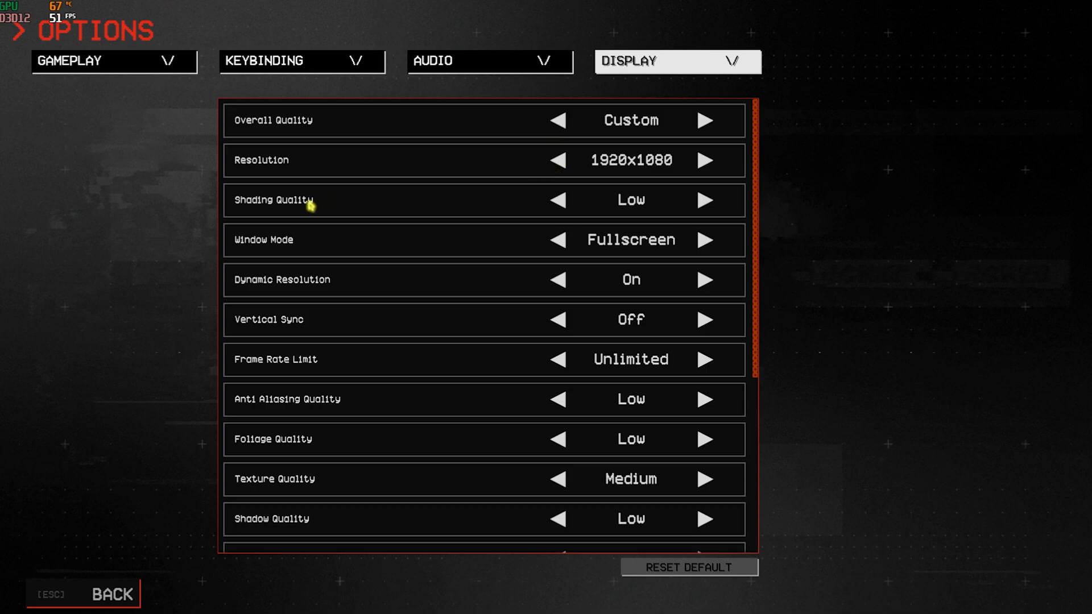
pyautogui.moveTo(572, 238)
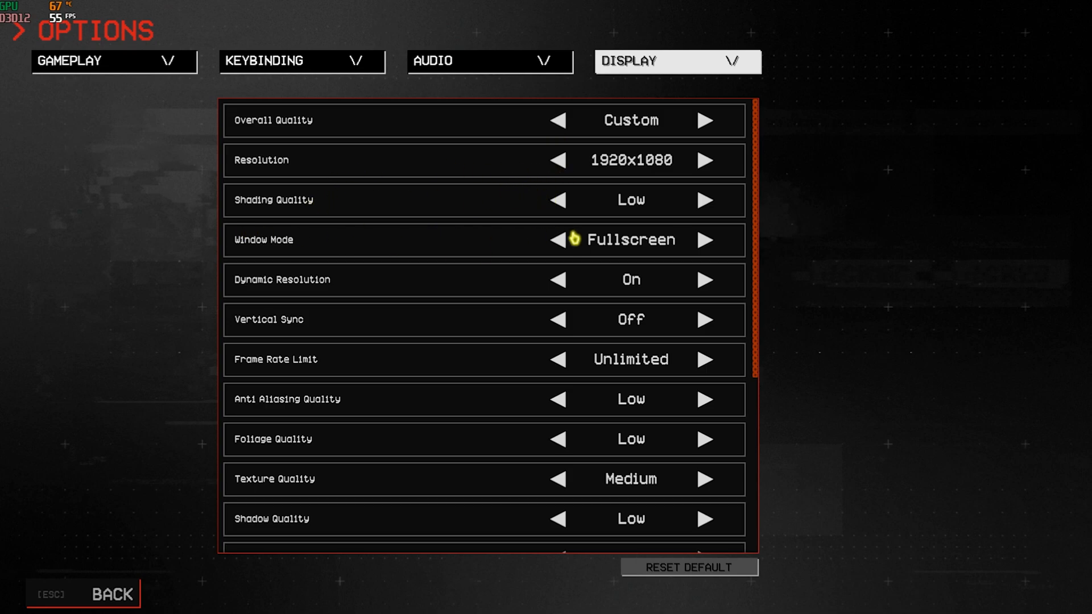
pyautogui.moveTo(546, 304)
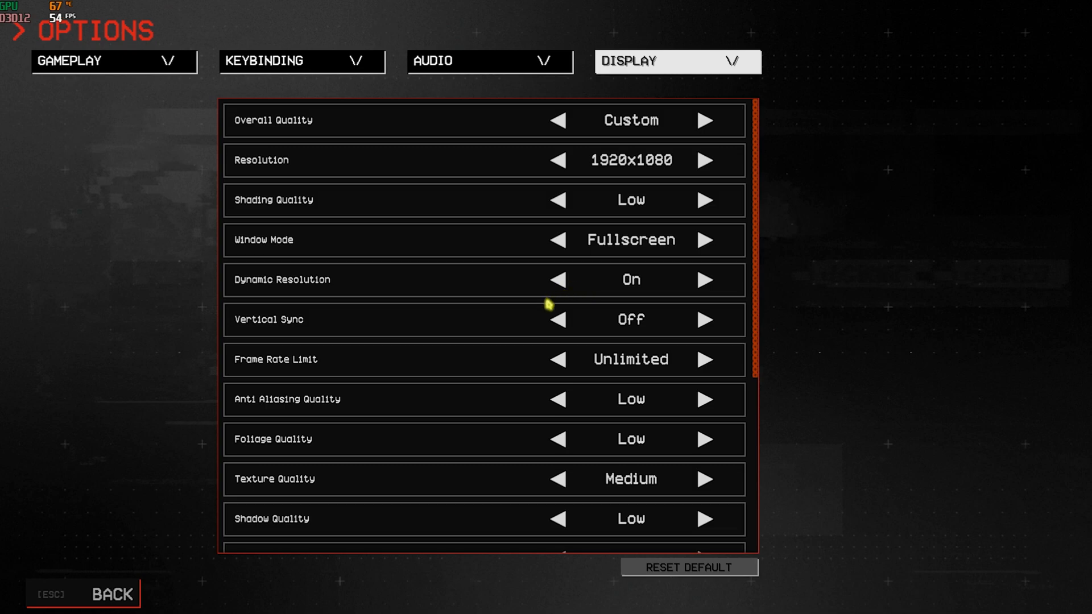
pyautogui.moveTo(601, 320)
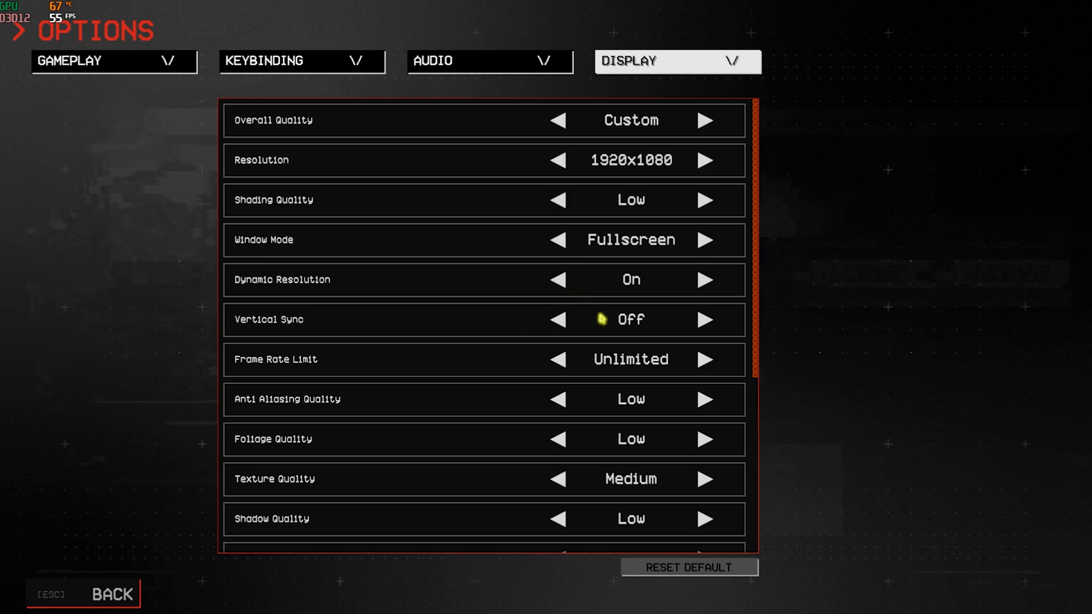
pyautogui.moveTo(582, 378)
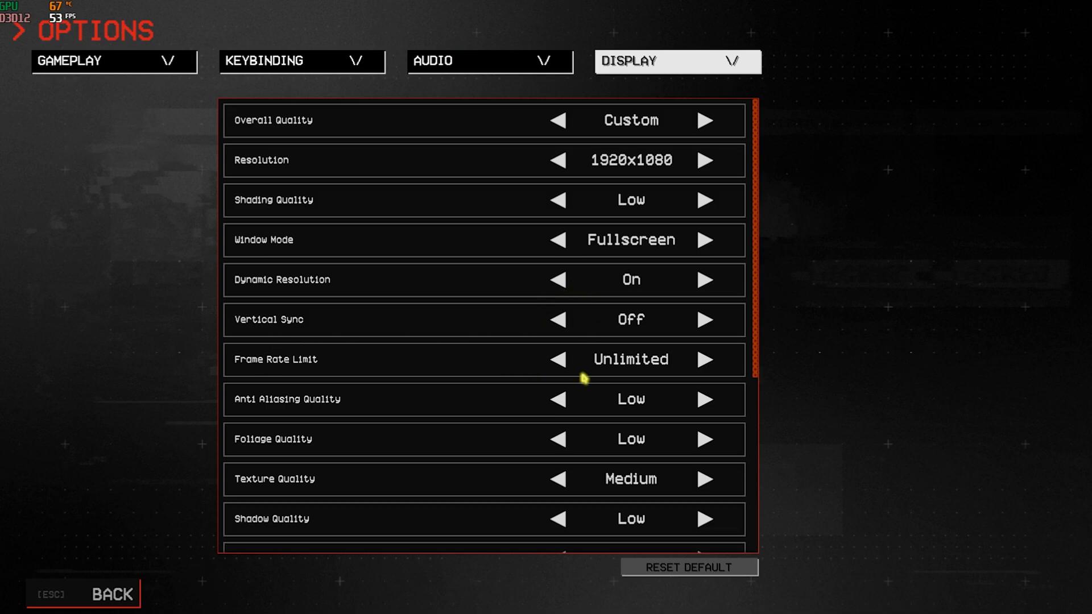
pyautogui.scroll(-3)
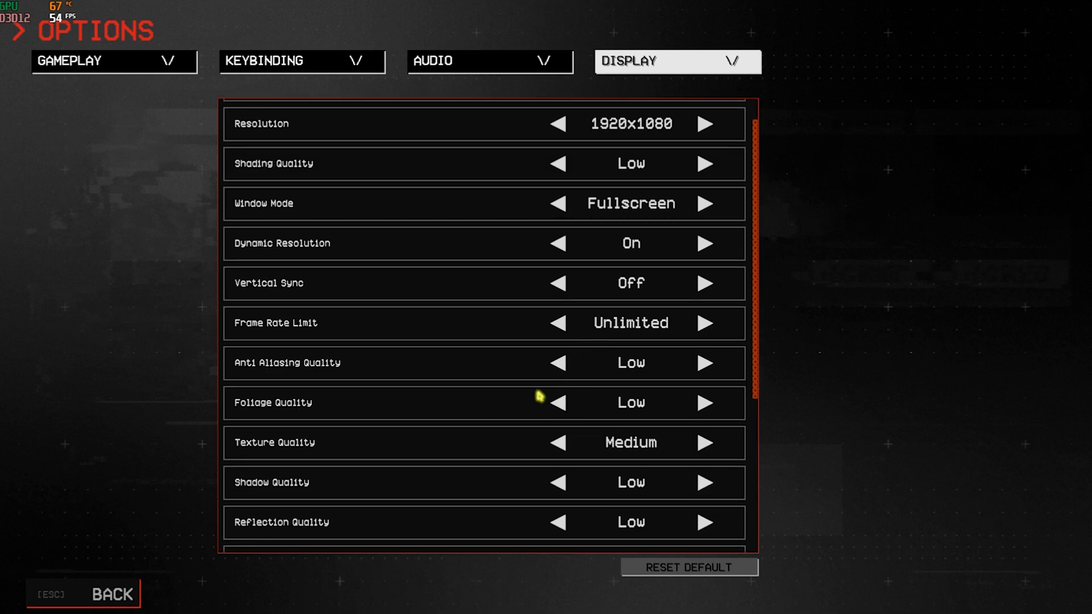
pyautogui.scroll(-3)
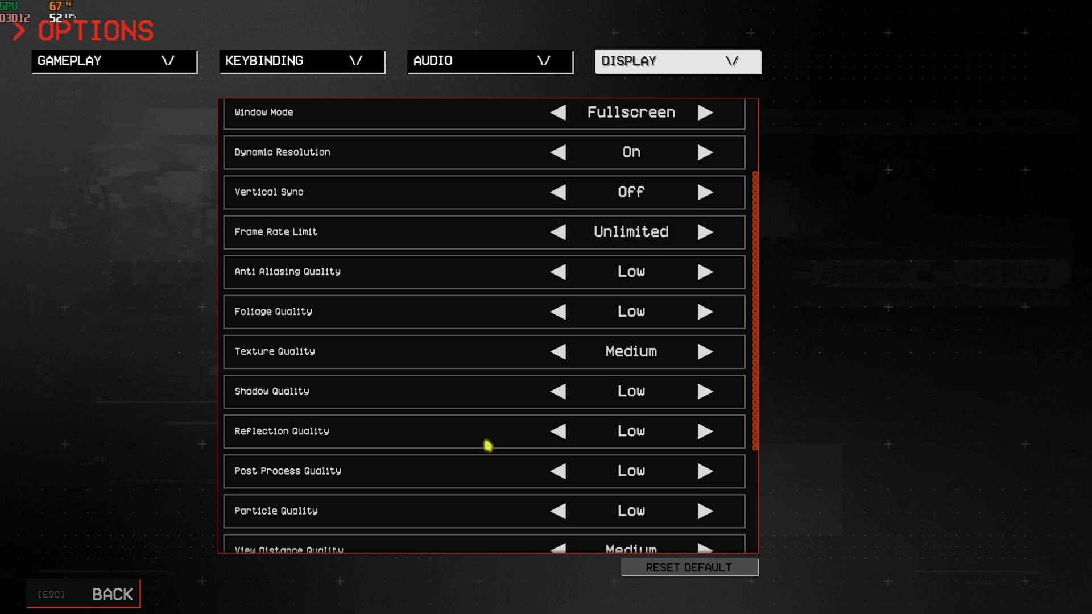
pyautogui.moveTo(547, 466)
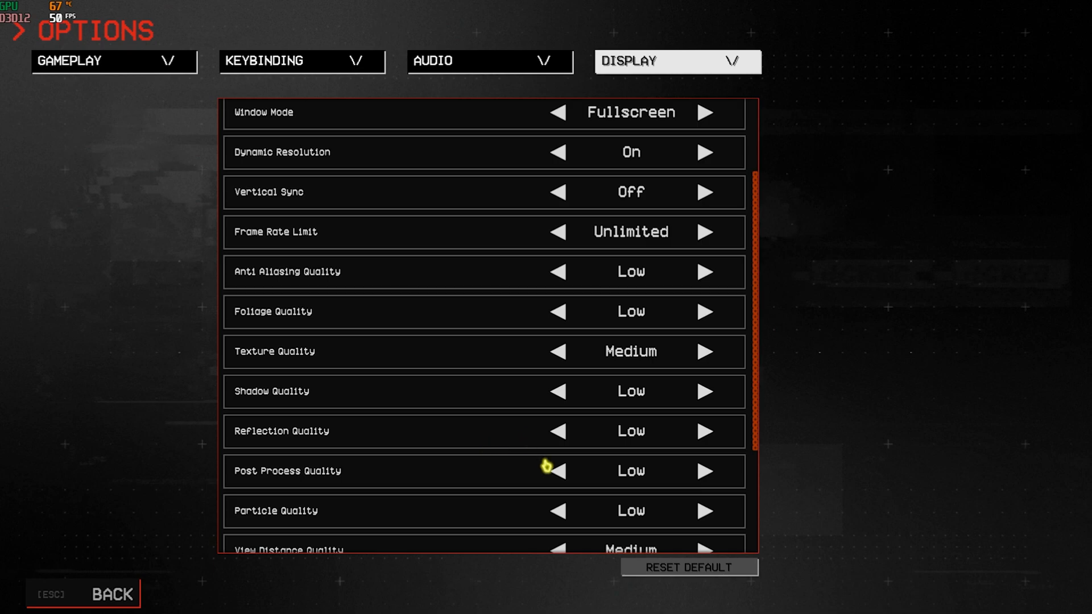
pyautogui.scroll(-3)
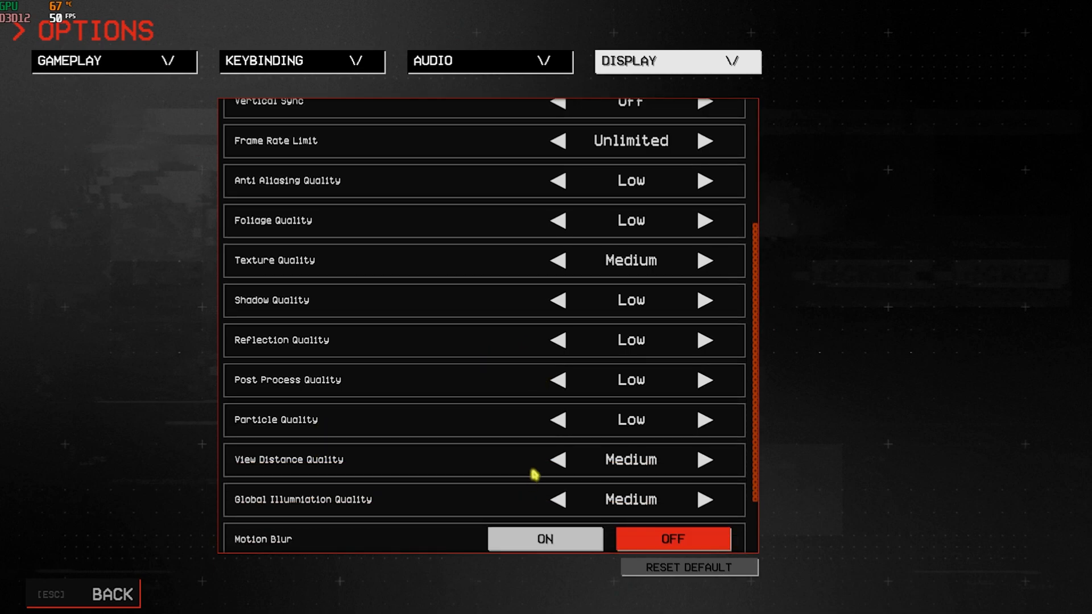
pyautogui.scroll(-3)
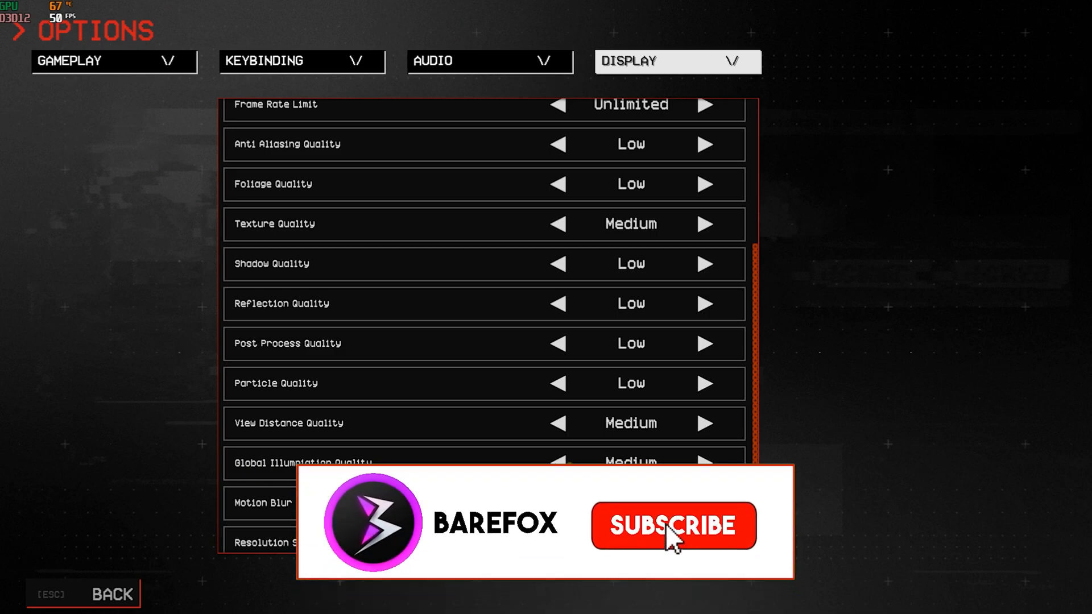
pyautogui.scroll(-3)
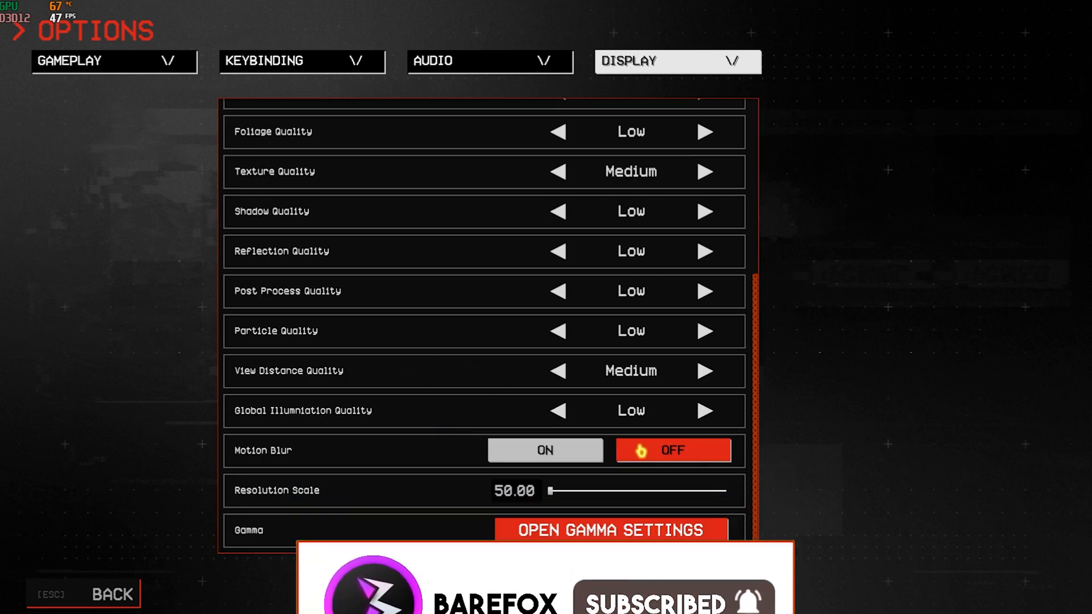